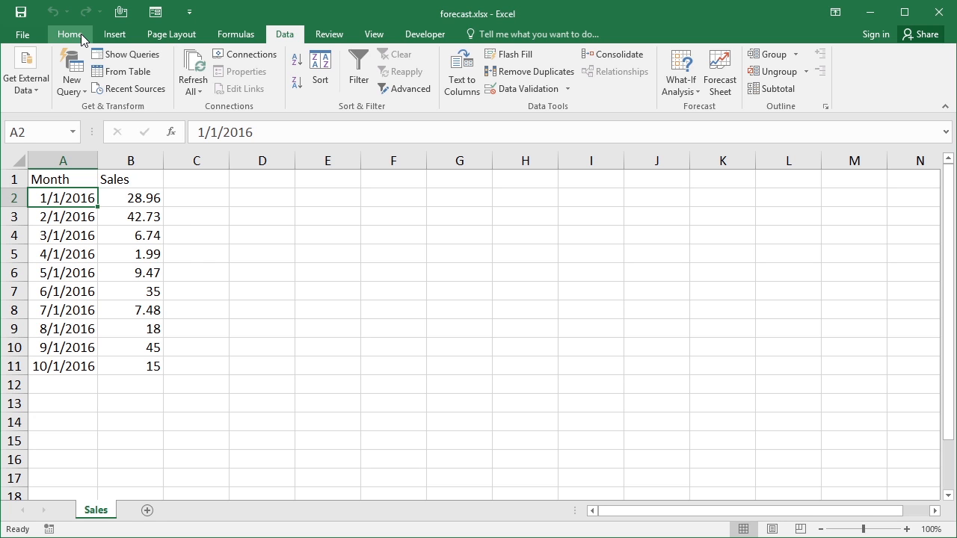
mouse_move(180, 317)
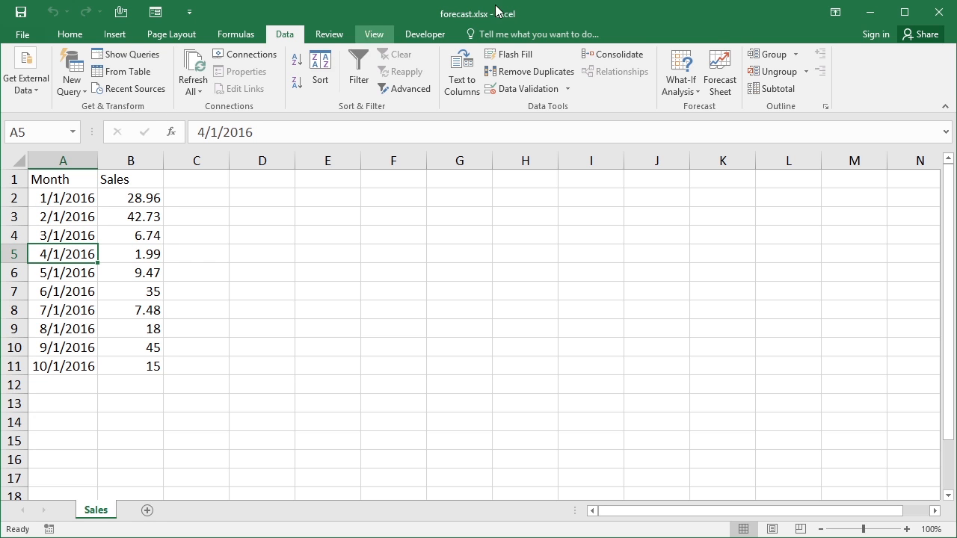
mouse_move(721, 67)
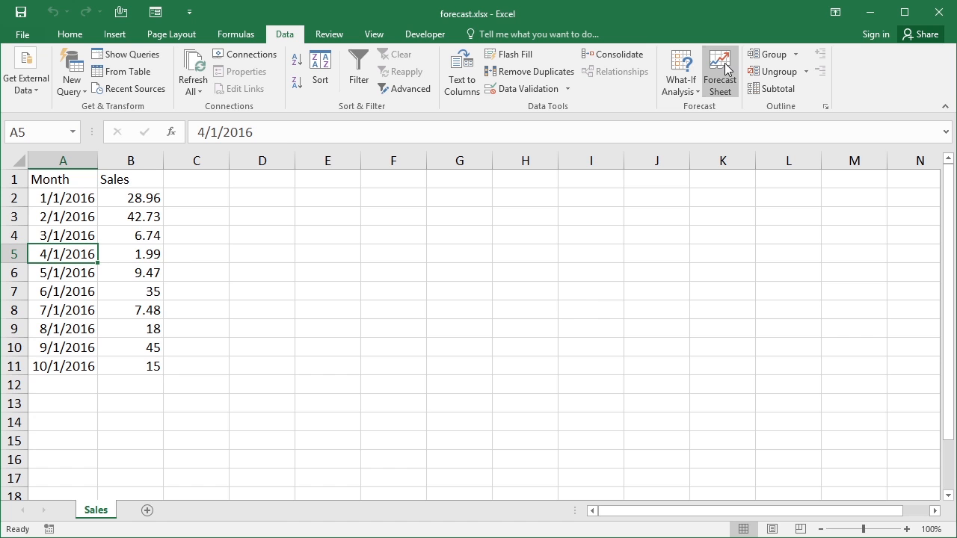
Start a Forecast Sheet from the monthly Sales data, previewing through 4/1/2017.
left_click(719, 72)
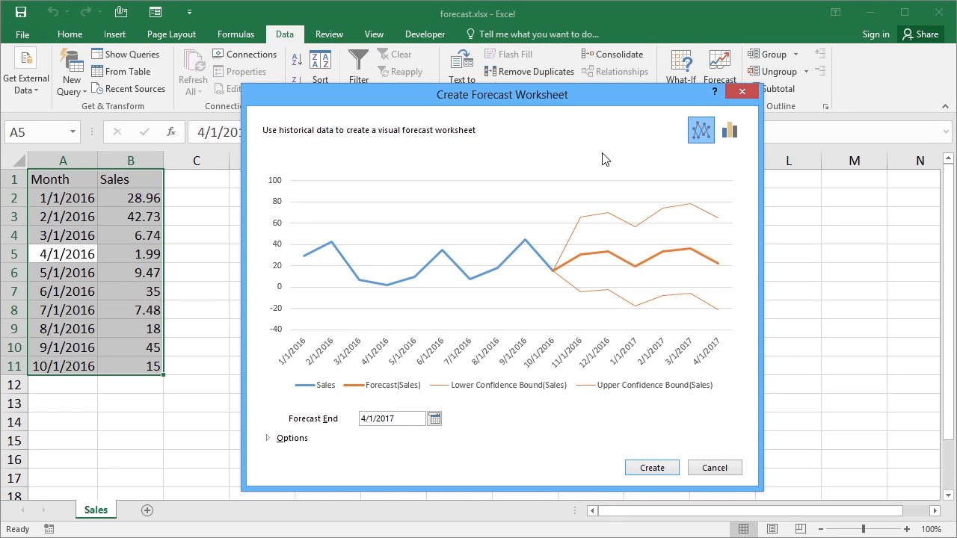
mouse_move(338, 430)
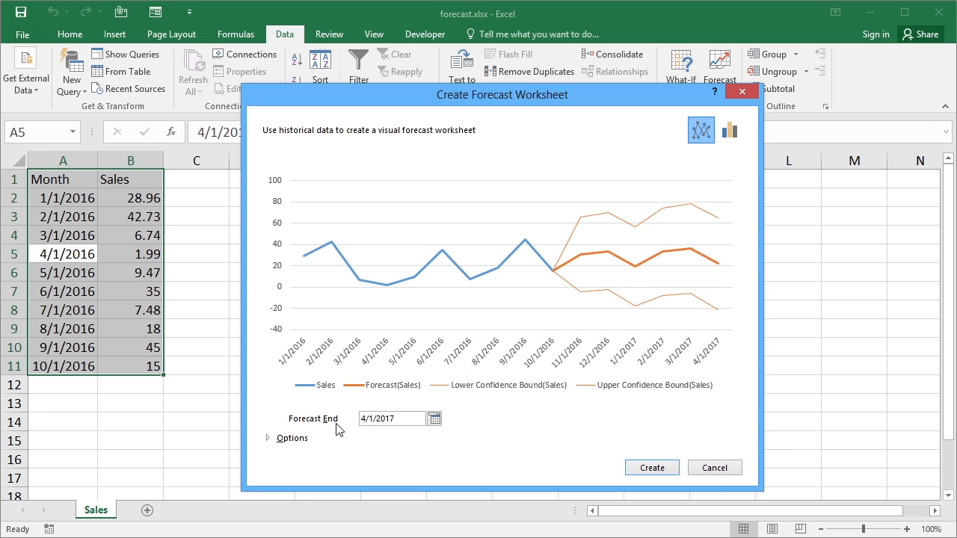
mouse_move(451, 425)
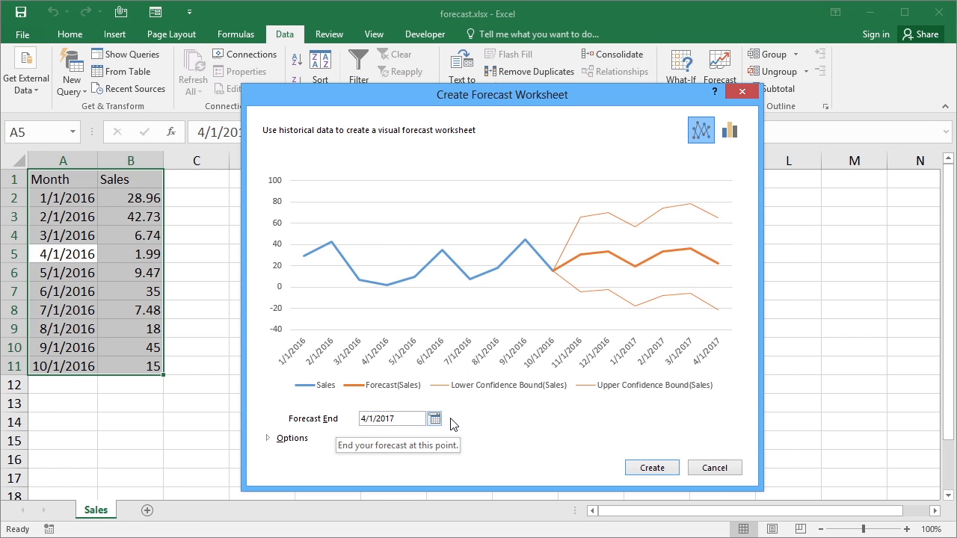
mouse_move(437, 422)
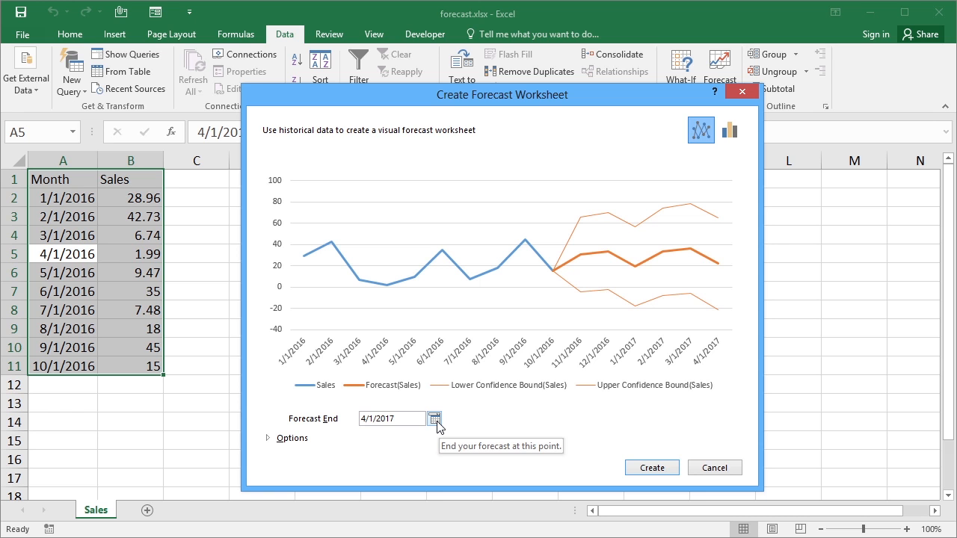
Set the Forecast End date to 12/31/2016 using the calendar picker.
left_click(433, 419)
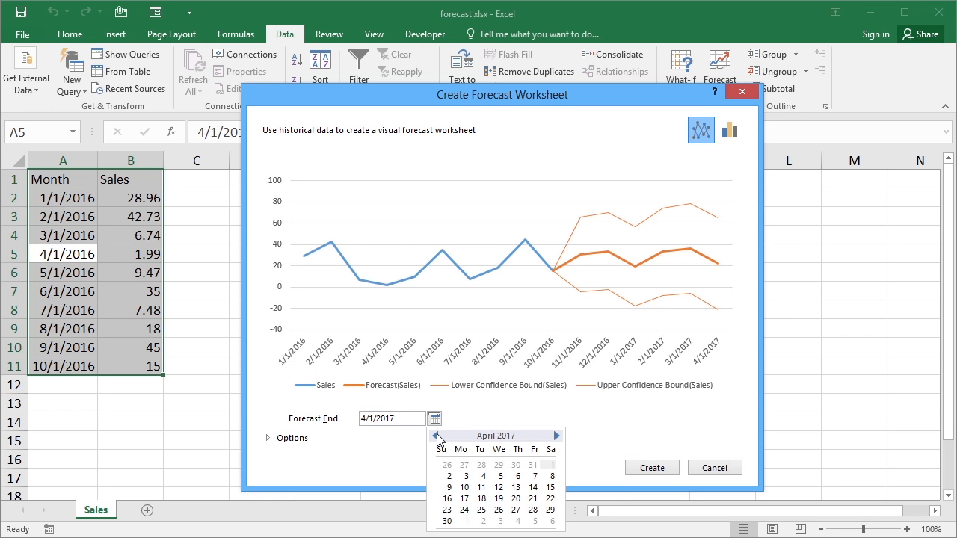
left_click(440, 437)
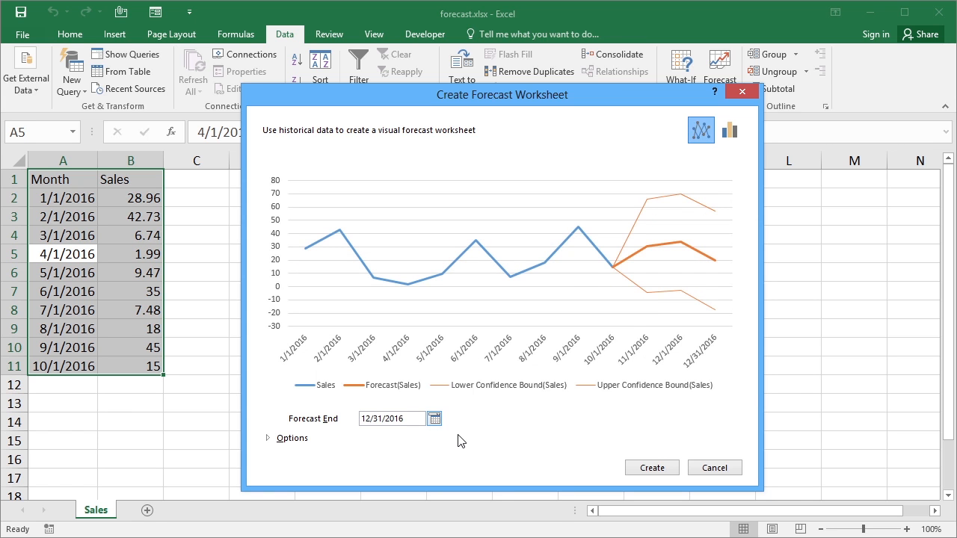
mouse_move(505, 323)
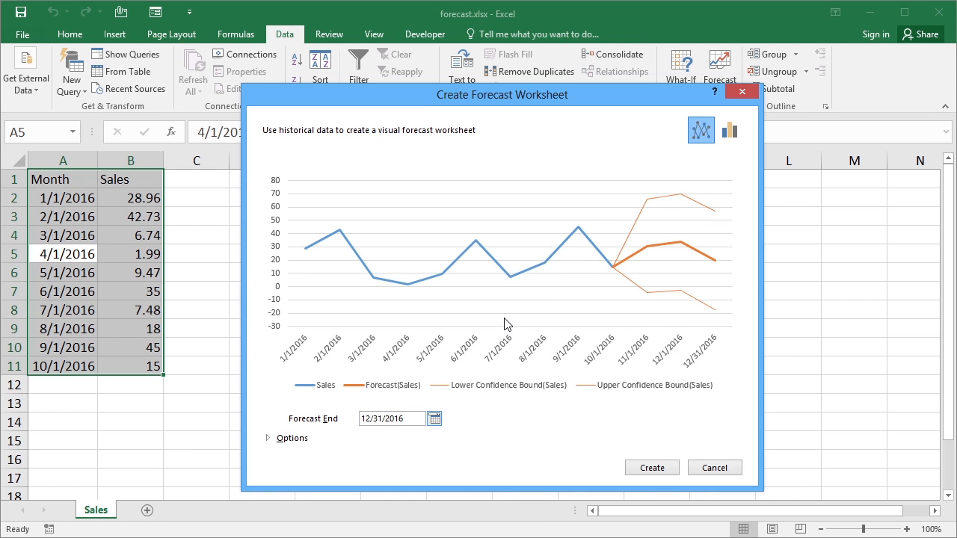
mouse_move(604, 260)
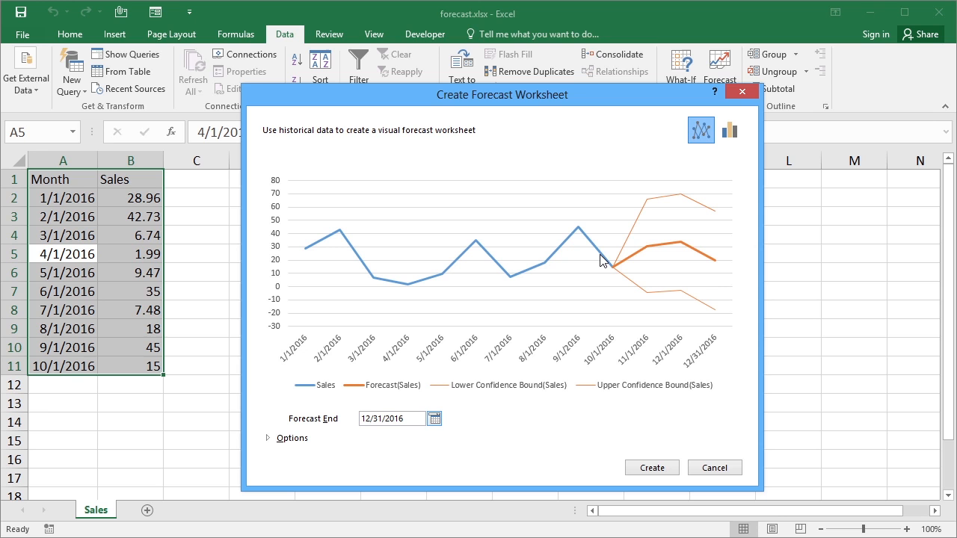
mouse_move(111, 239)
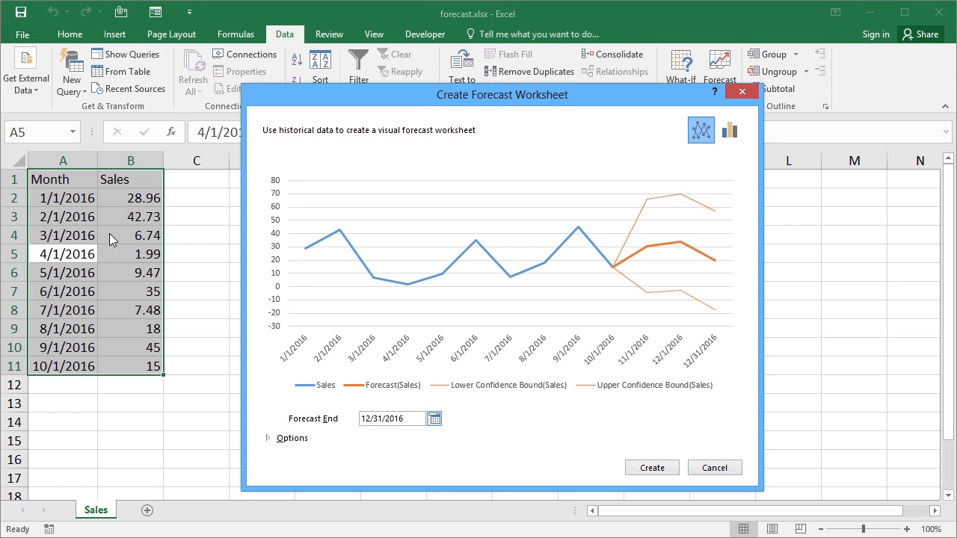
mouse_move(649, 259)
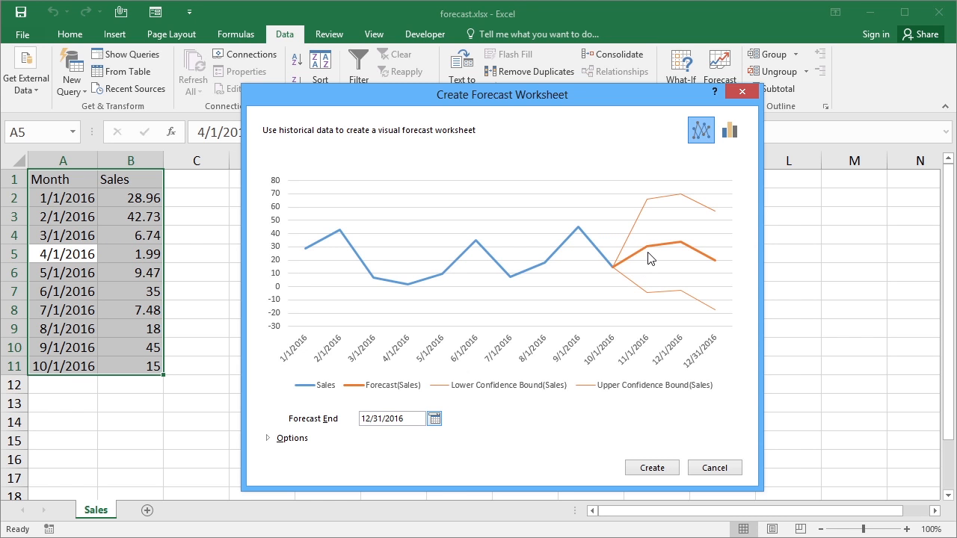
mouse_move(670, 251)
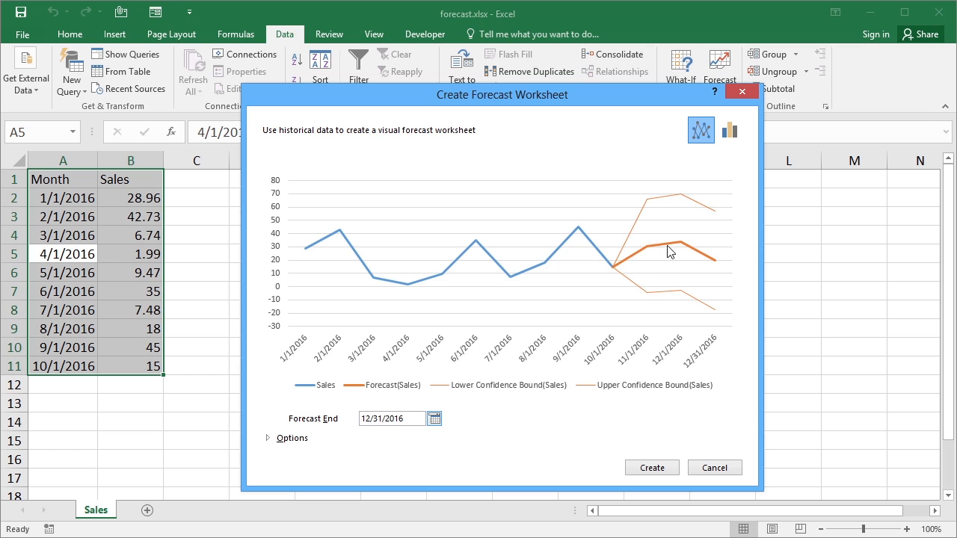
mouse_move(665, 204)
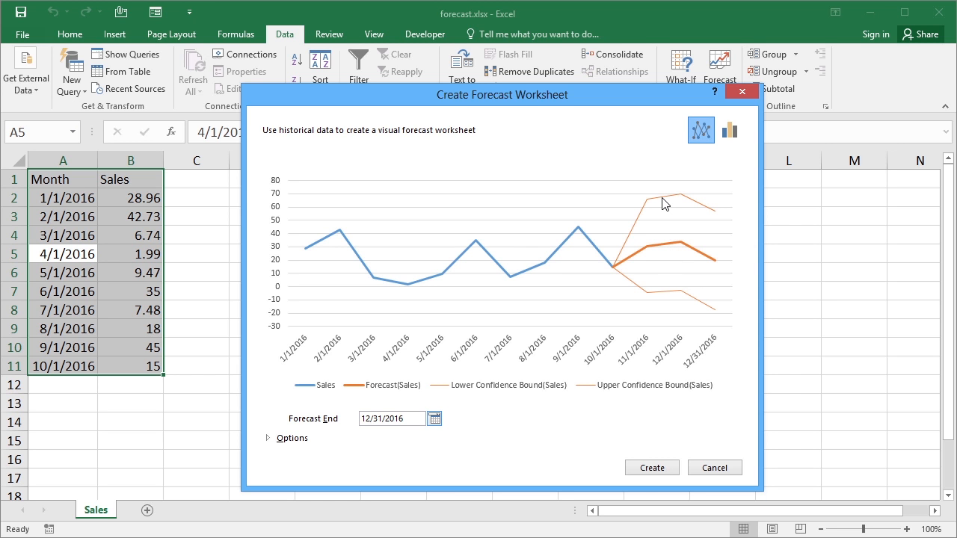
mouse_move(628, 277)
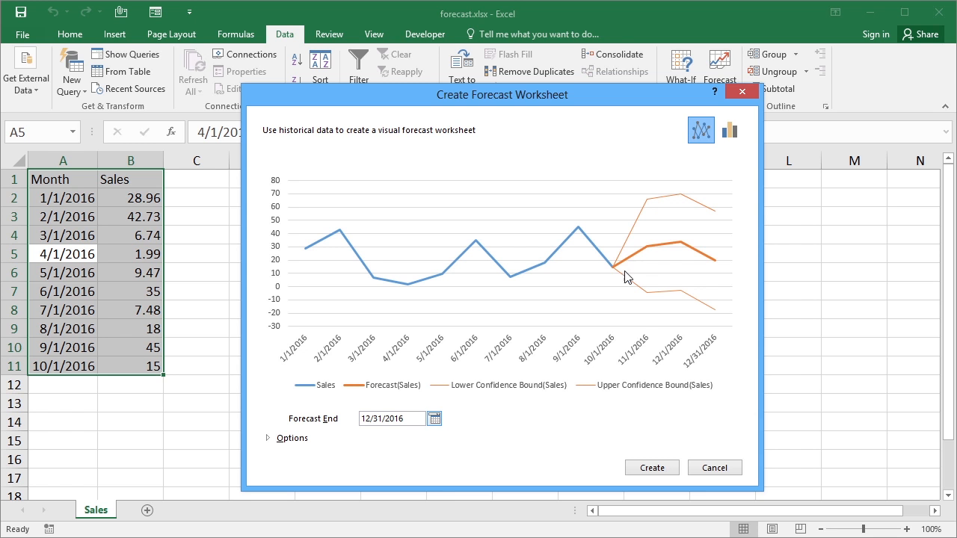
mouse_move(652, 296)
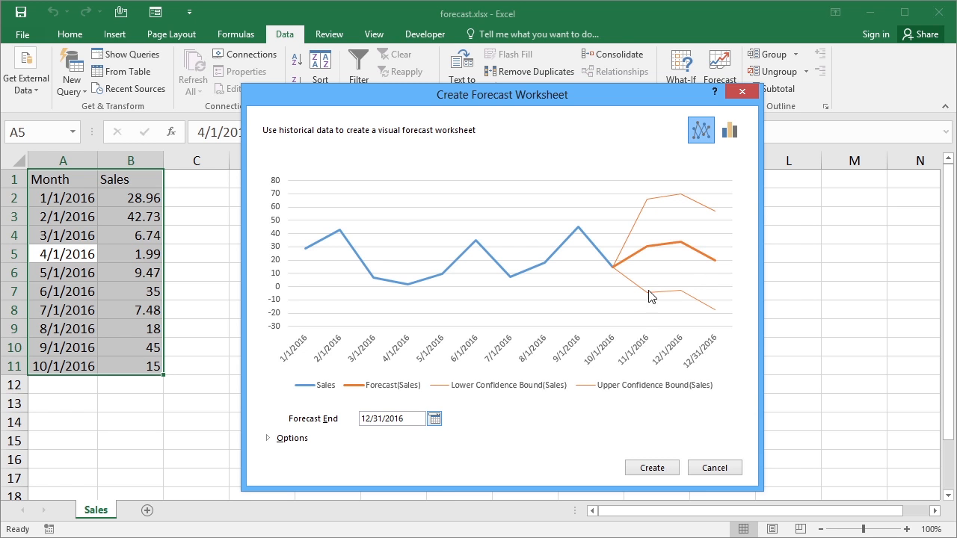
mouse_move(676, 202)
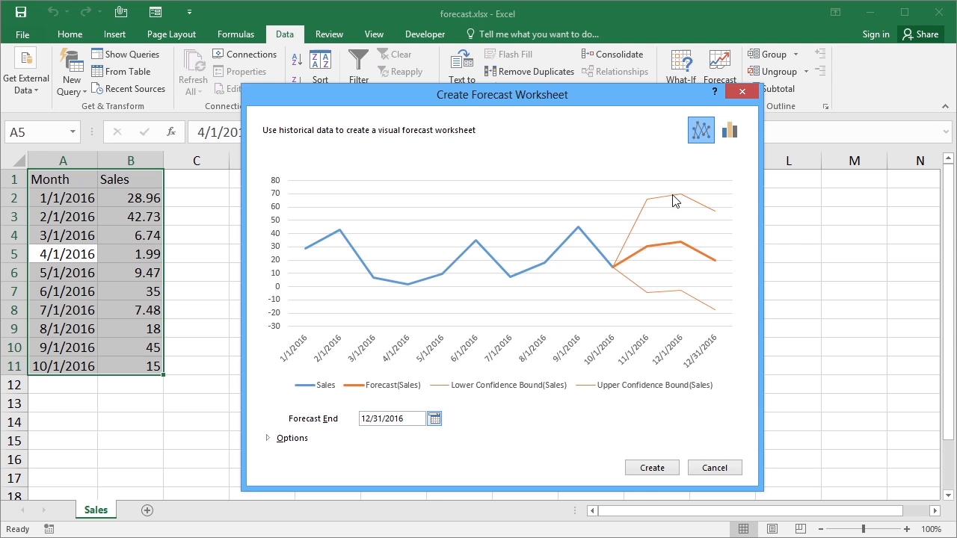
mouse_move(556, 213)
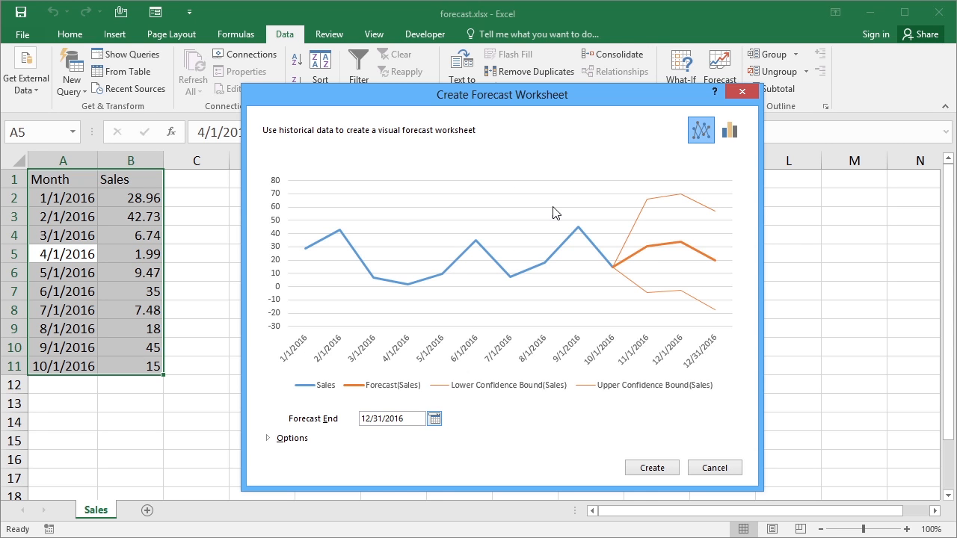
mouse_move(730, 129)
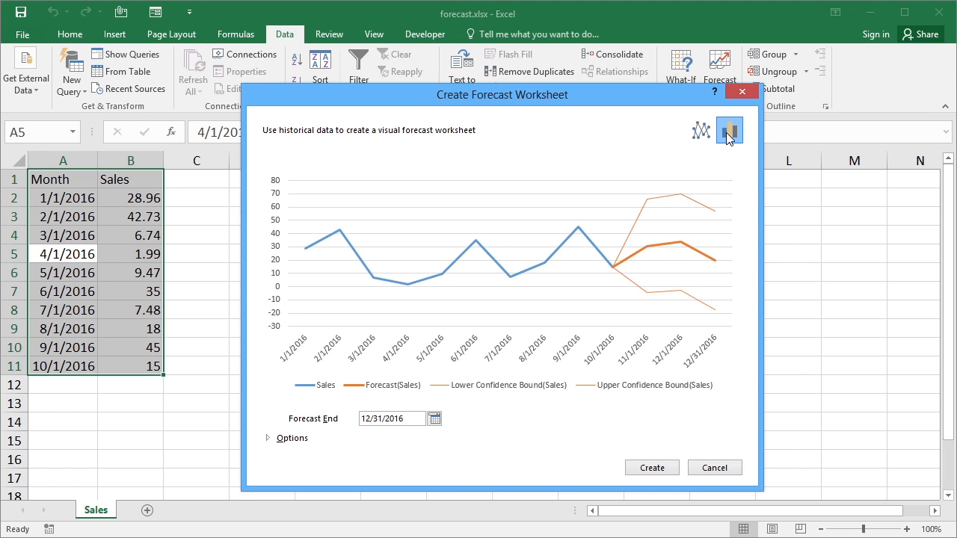
Show the forecast preview as a column chart through December 2016.
left_click(730, 129)
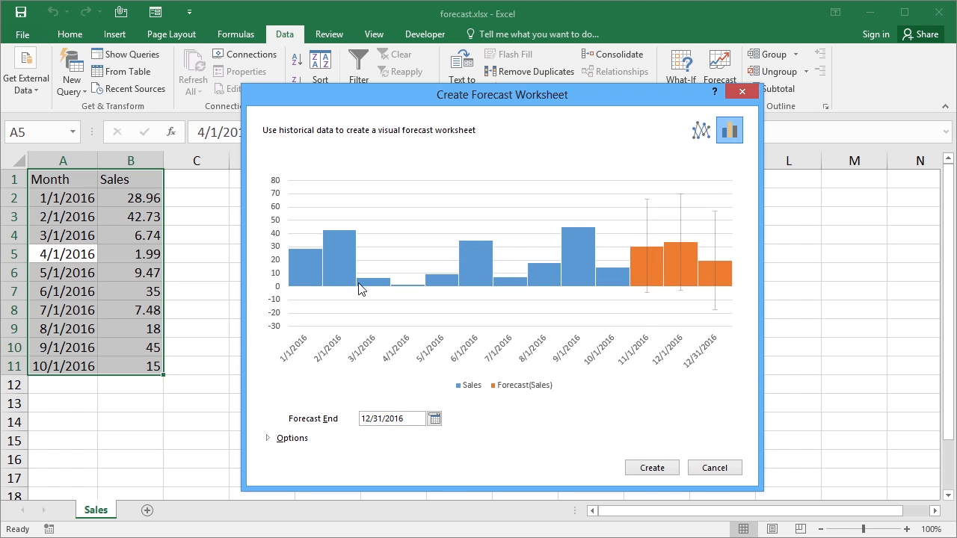
mouse_move(583, 280)
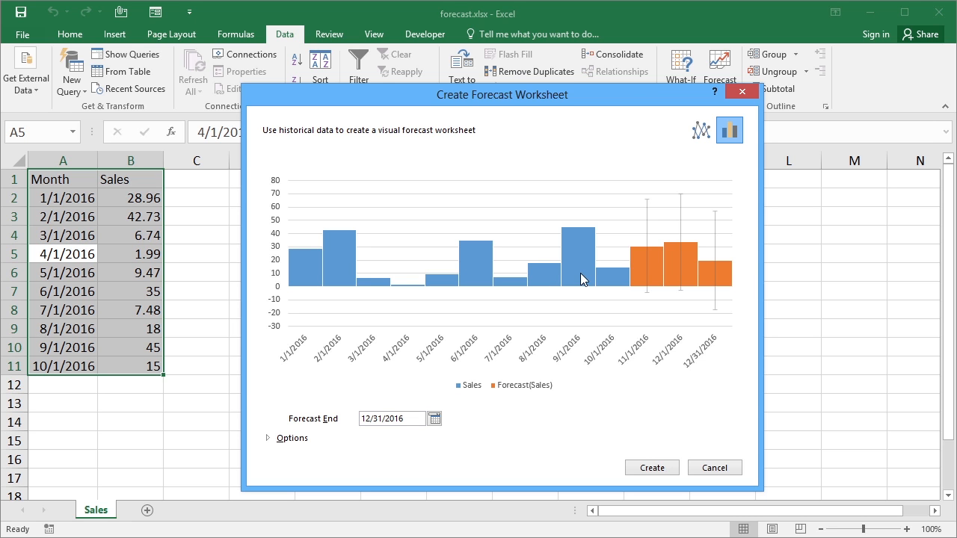
mouse_move(646, 212)
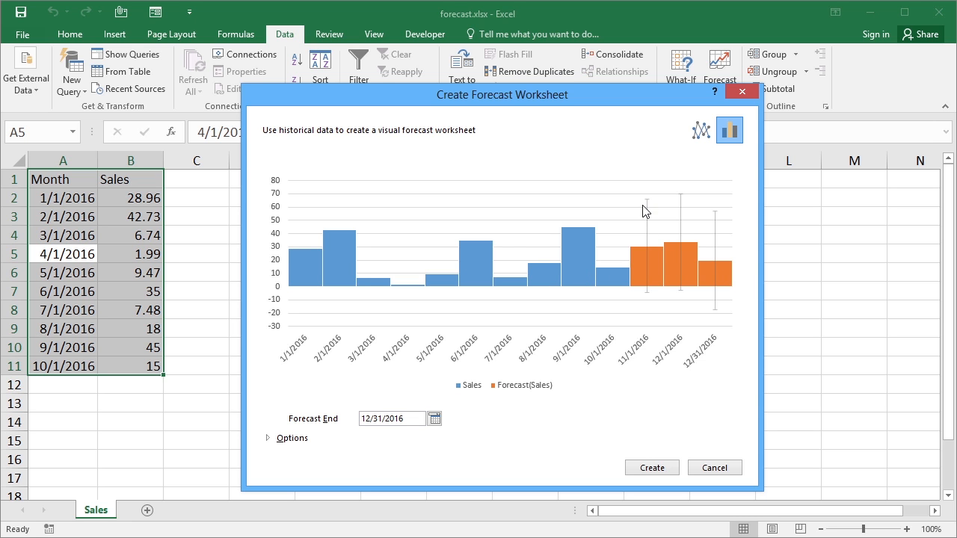
mouse_move(724, 299)
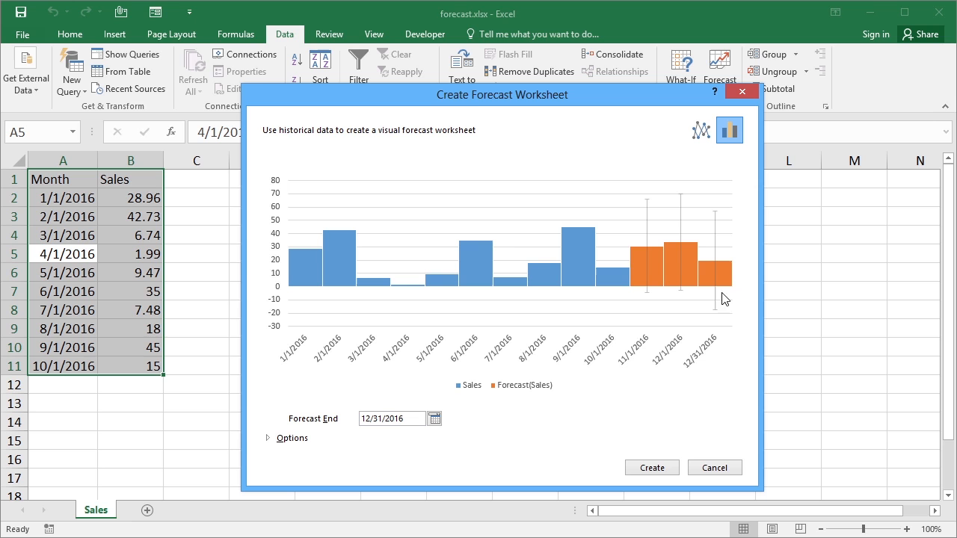
mouse_move(720, 308)
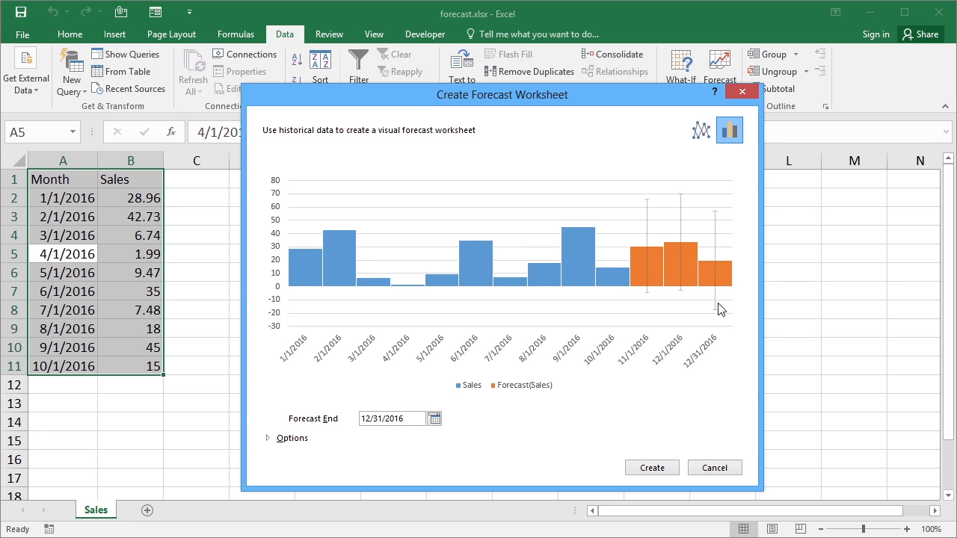
mouse_move(657, 140)
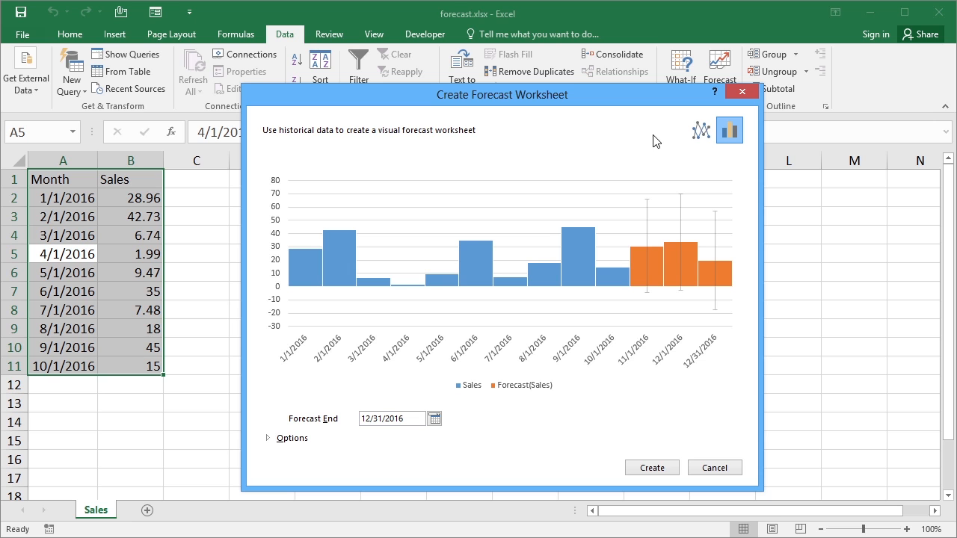
mouse_move(652, 467)
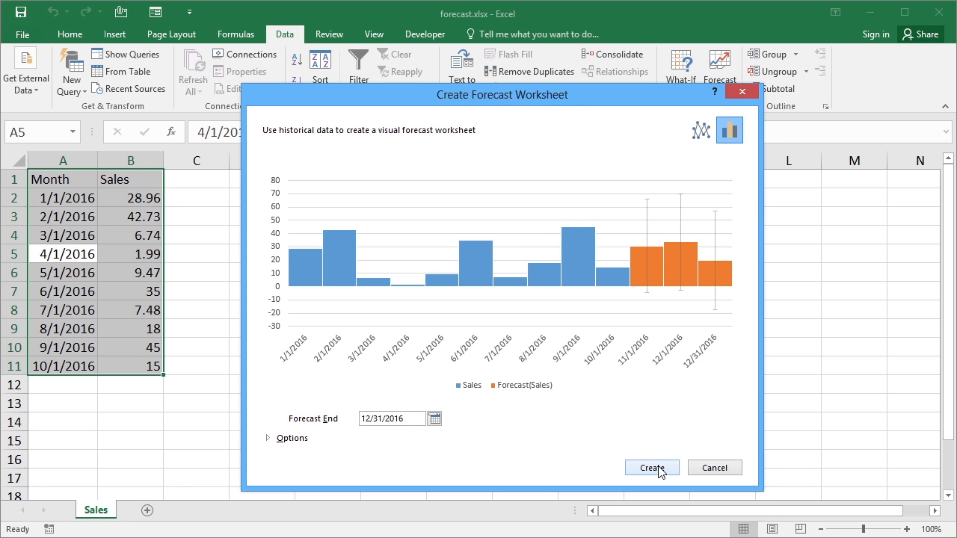
mouse_move(291, 438)
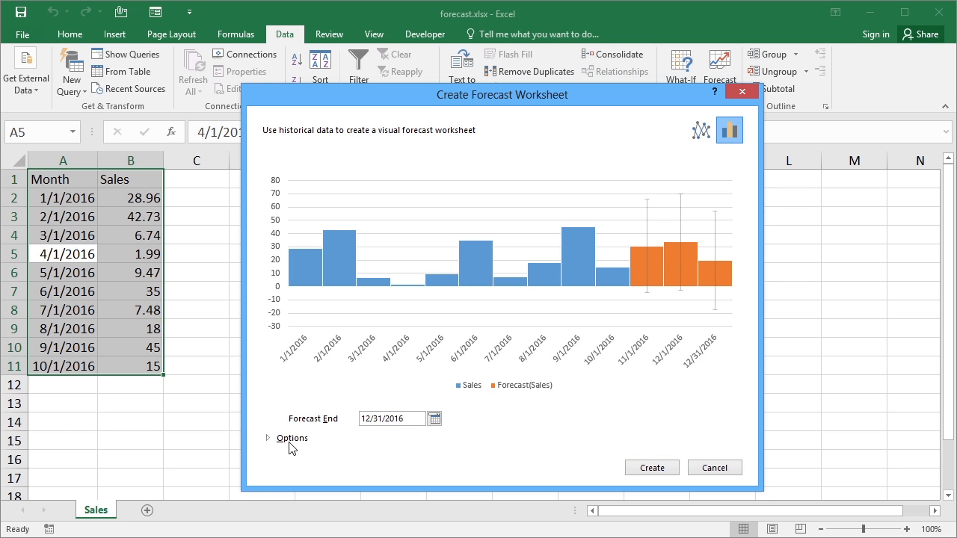
Expand Options, try a 9/1/2016 Forecast Start, then restore it to 10/1/2016.
left_click(292, 438)
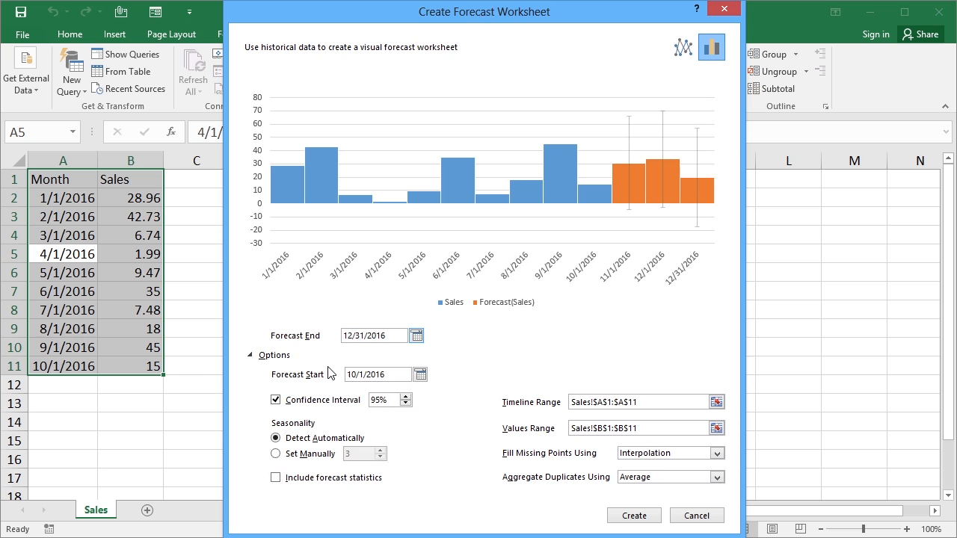
mouse_move(377, 374)
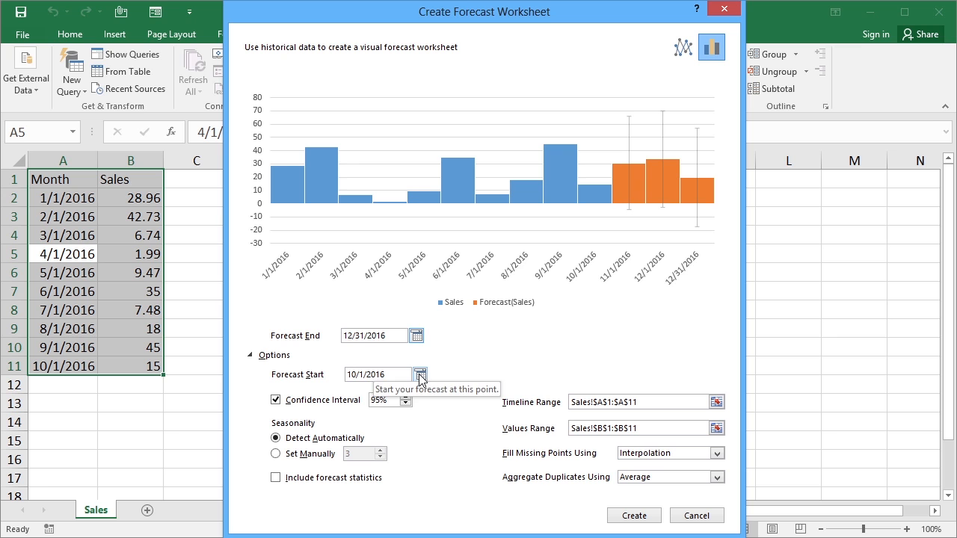
left_click(420, 374)
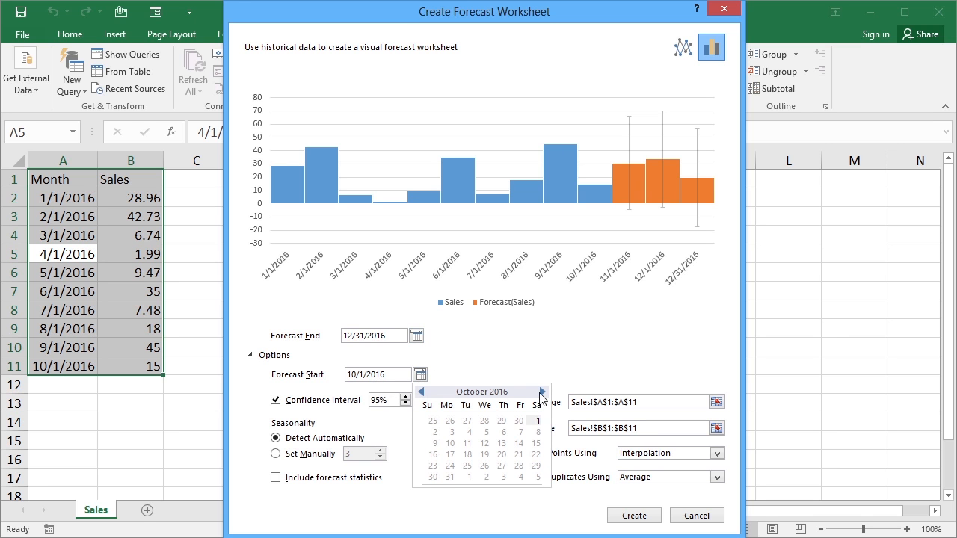
left_click(421, 392)
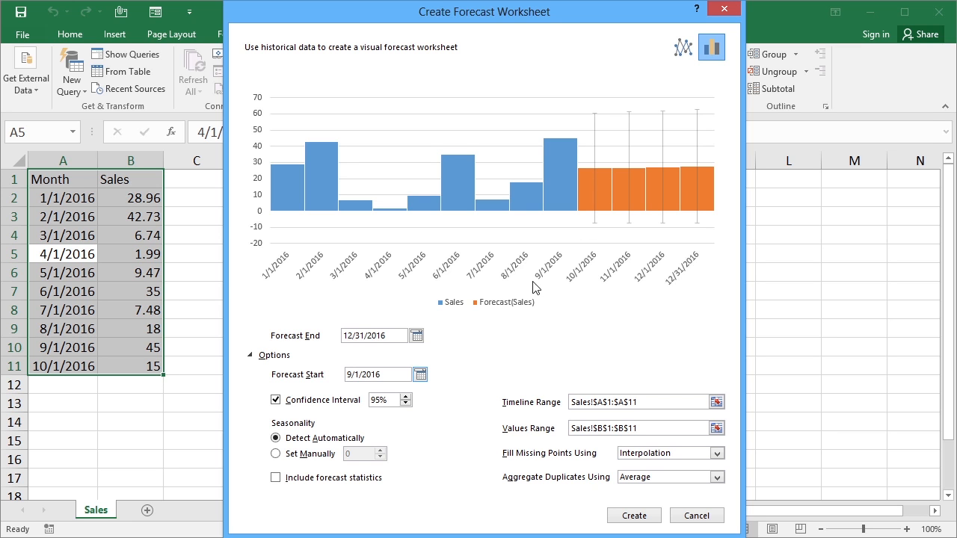
mouse_move(431, 386)
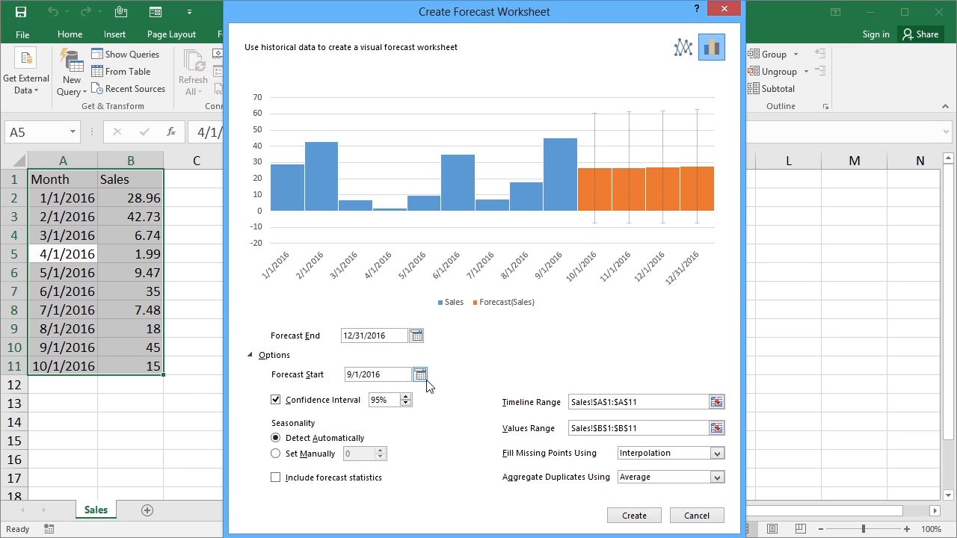
left_click(420, 371)
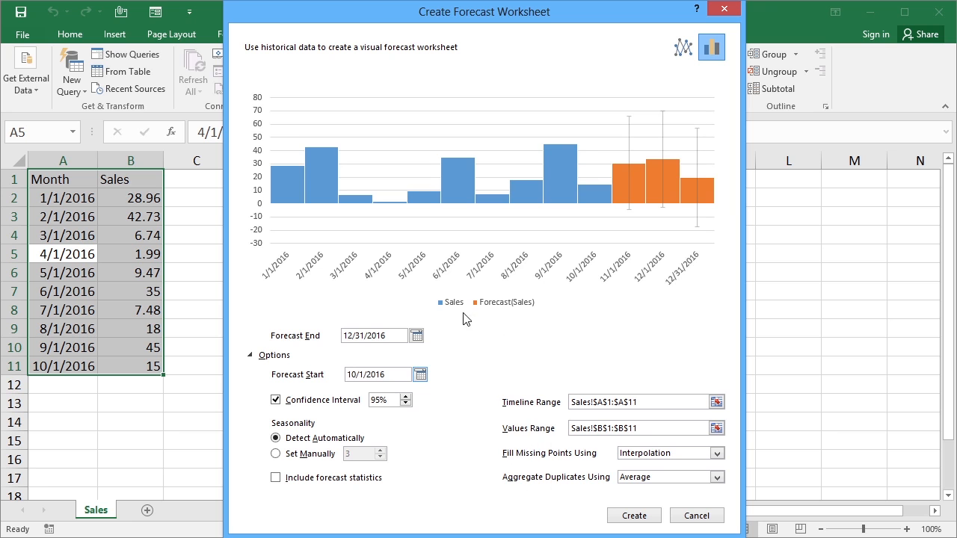
mouse_move(461, 344)
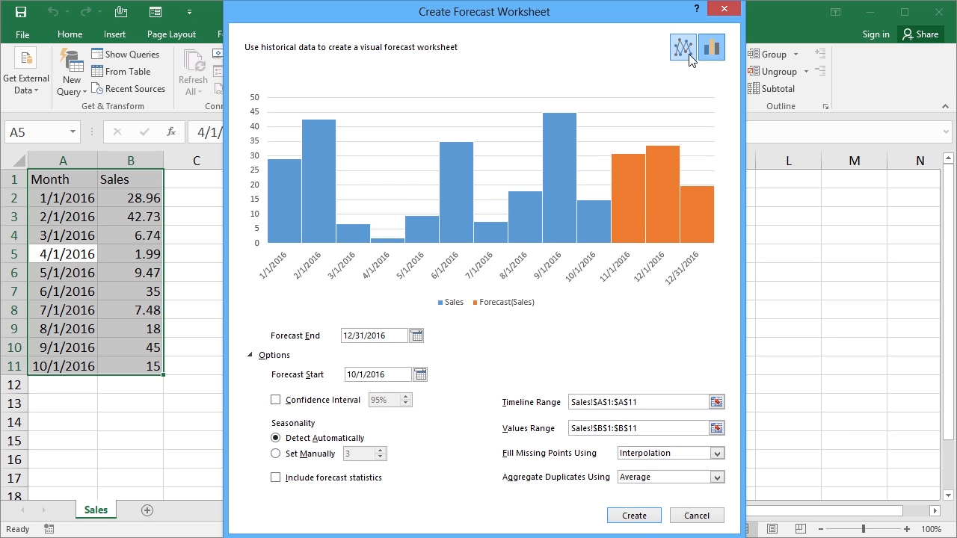
Show the preview as a line chart with the confidence interval enabled.
left_click(682, 47)
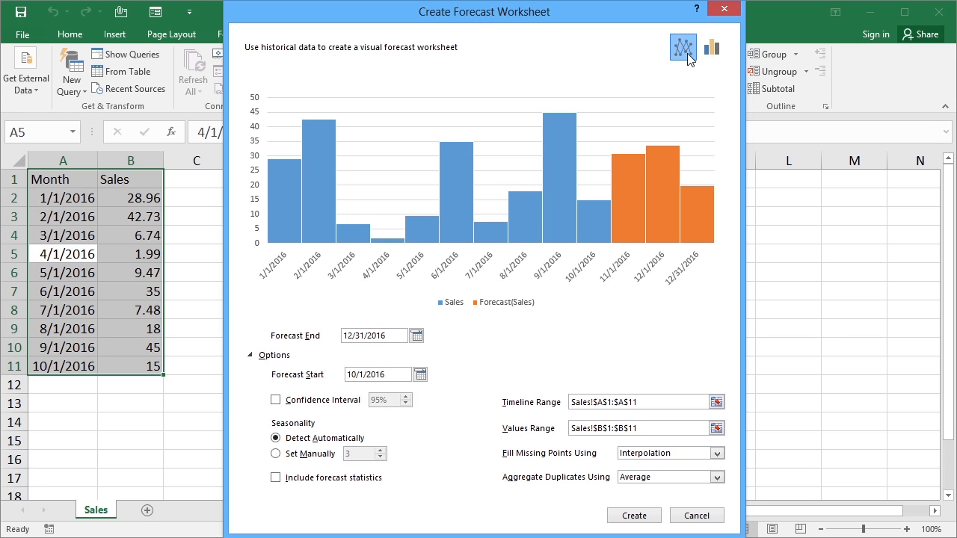
left_click(682, 46)
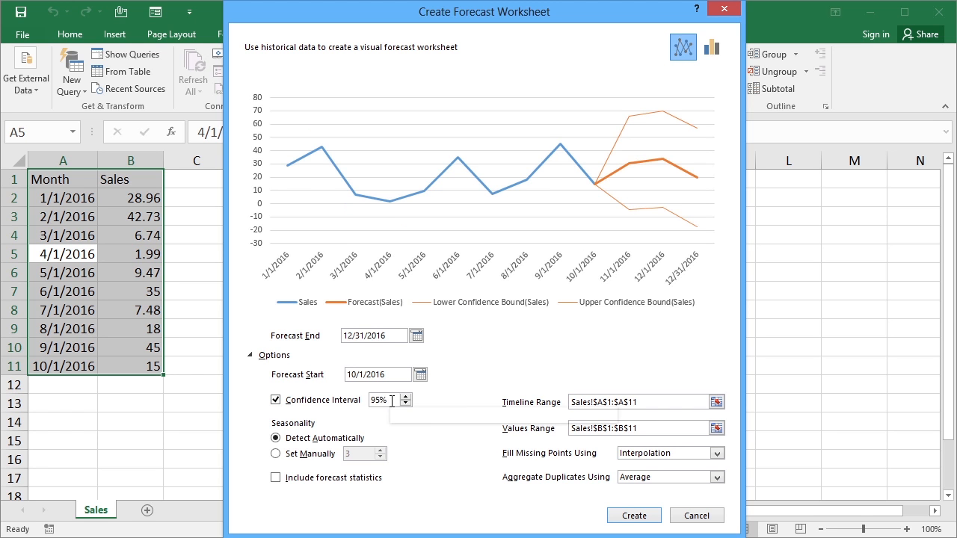
Set the confidence interval to 86% and leave seasonality on Detect Automatically.
left_click(407, 404)
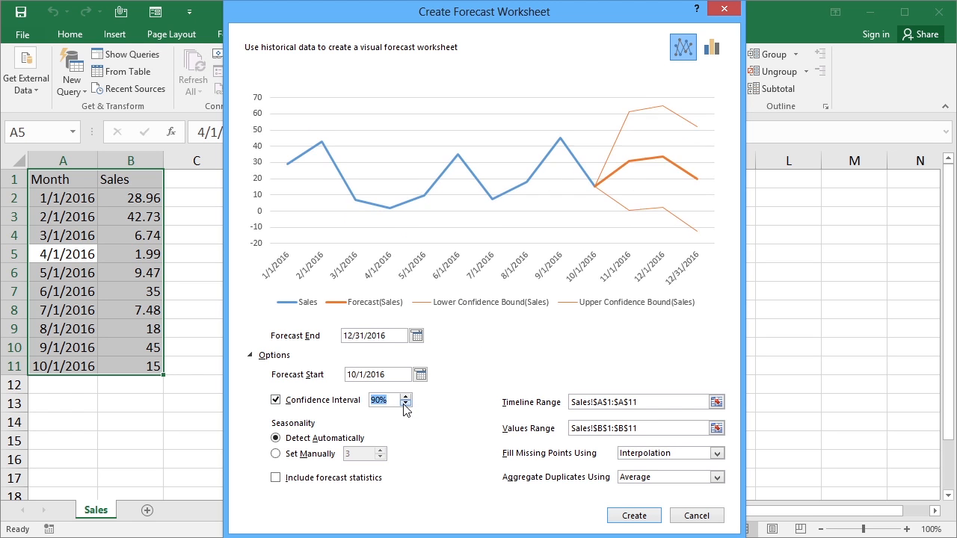
left_click(403, 403)
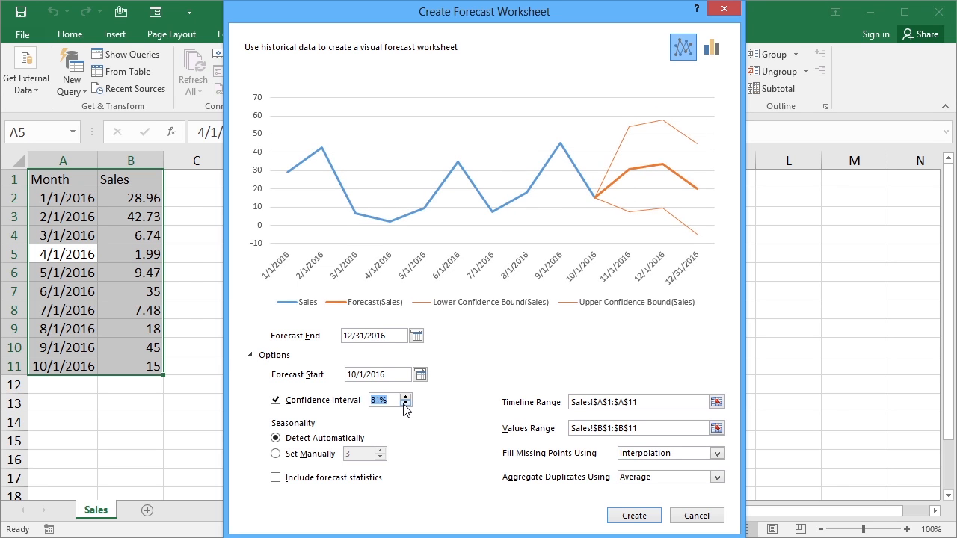
left_click(401, 404)
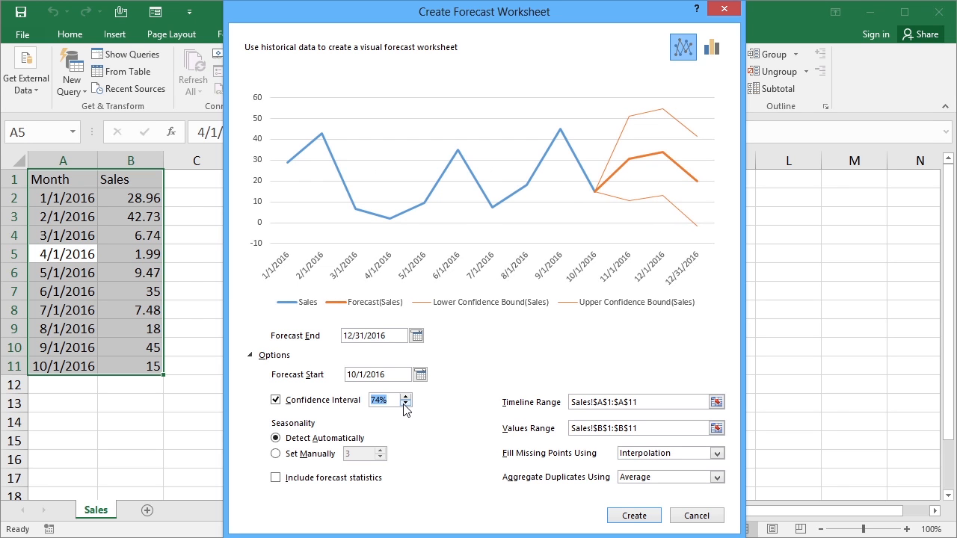
left_click(400, 404)
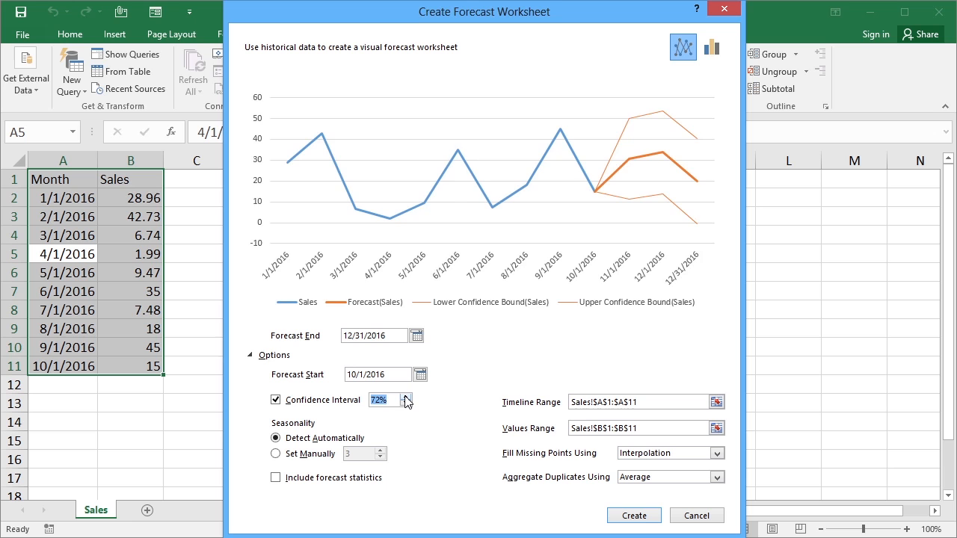
left_click(403, 396)
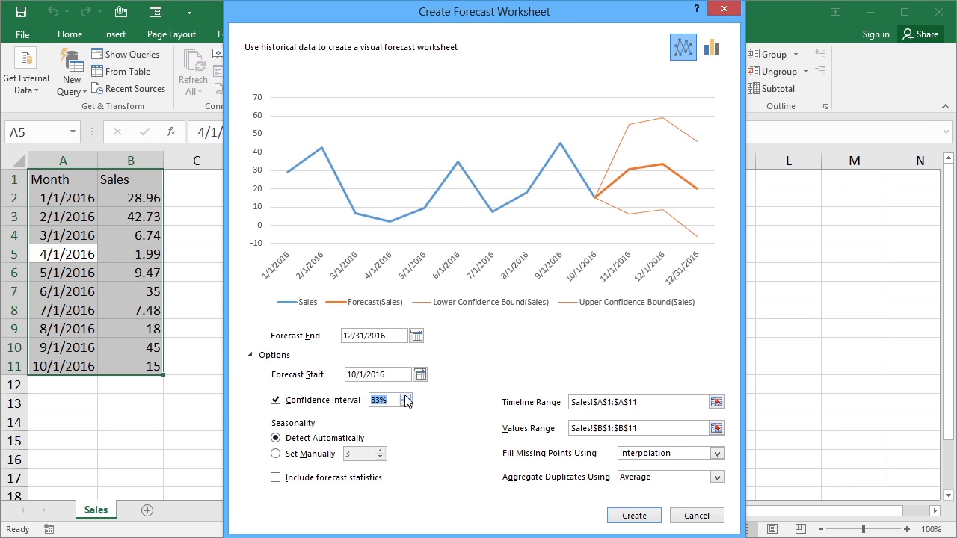
left_click(407, 396)
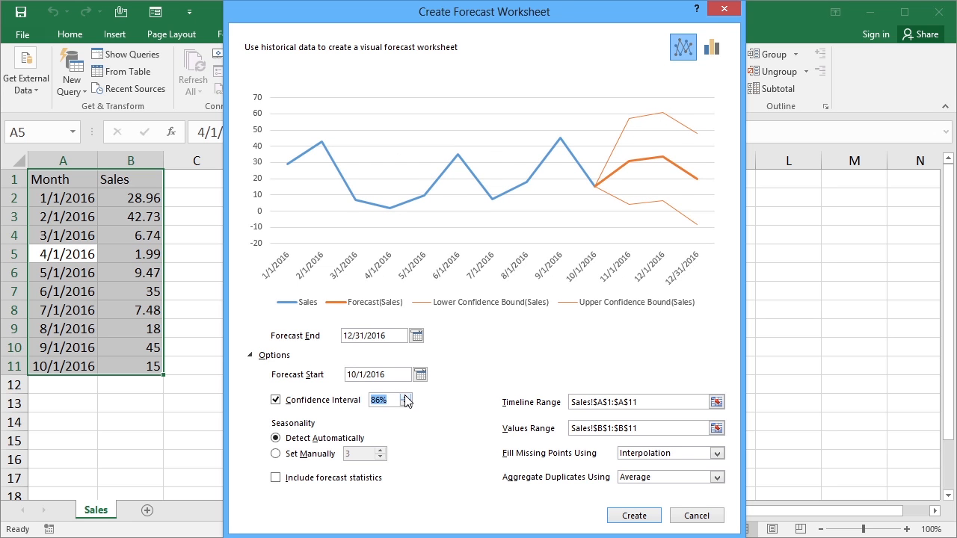
mouse_move(284, 431)
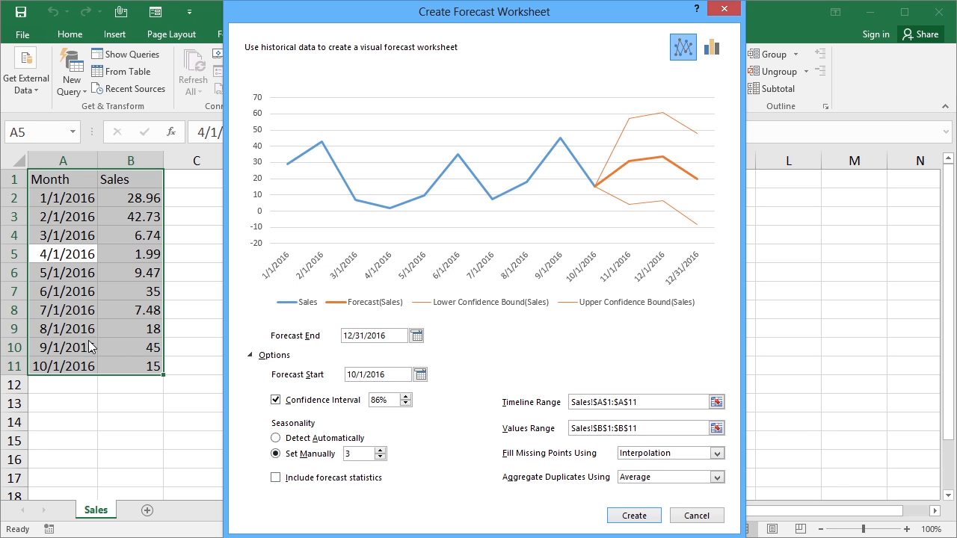
mouse_move(314, 459)
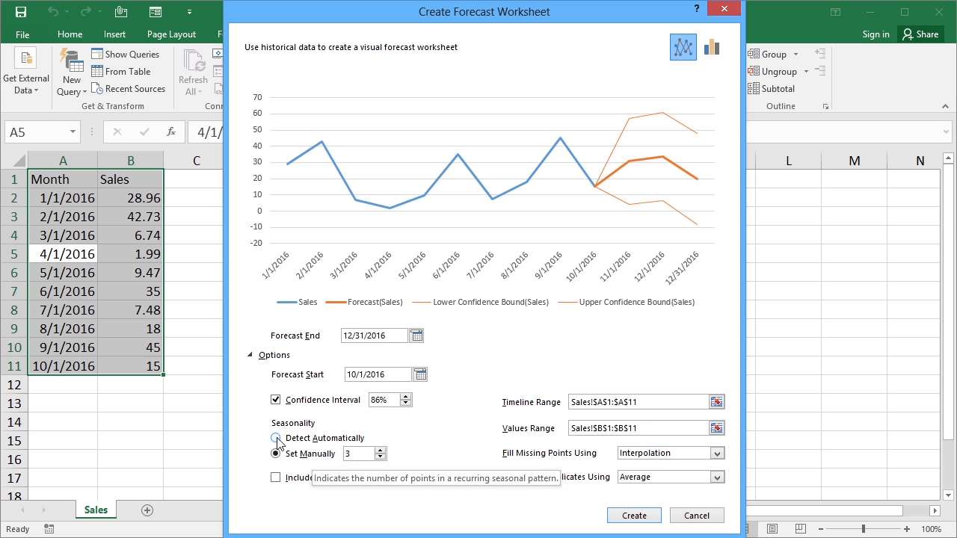
left_click(275, 438)
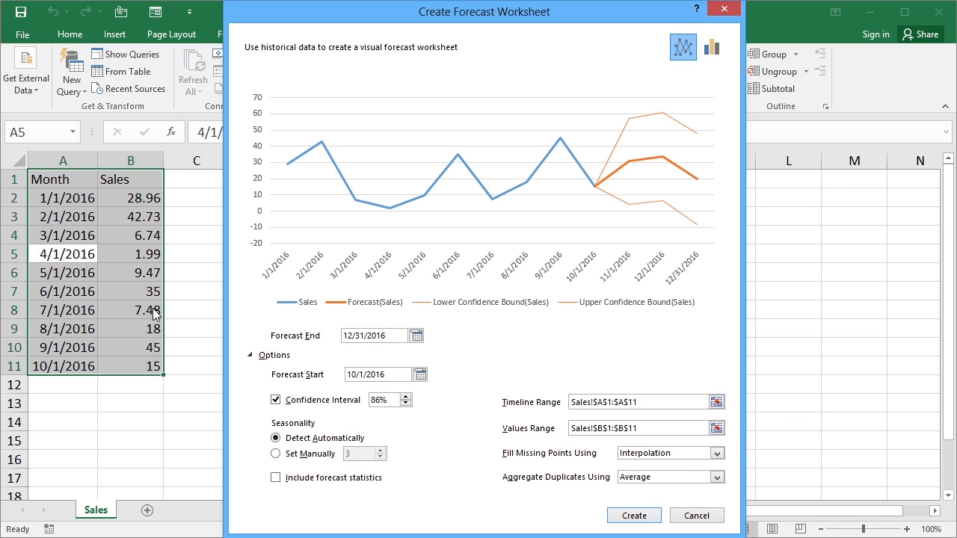
mouse_move(595, 467)
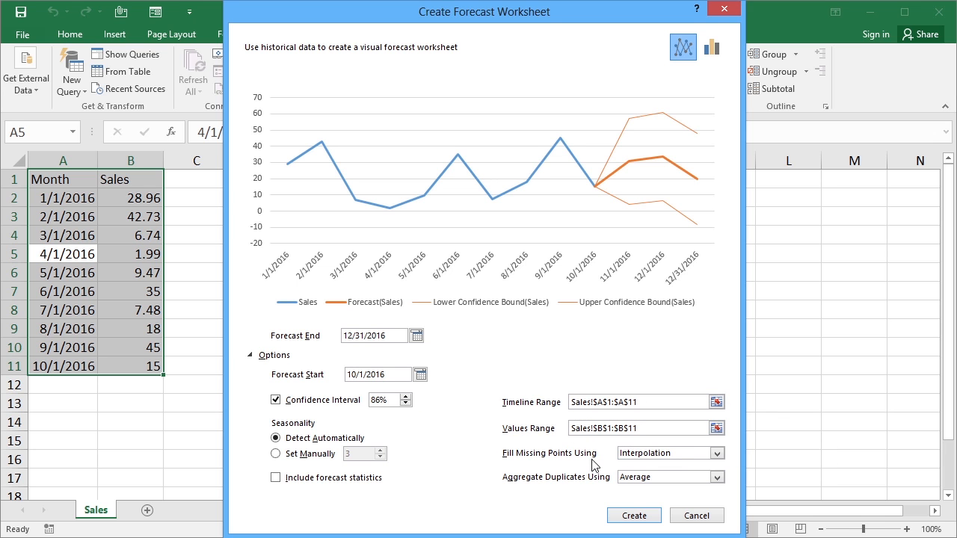
mouse_move(583, 461)
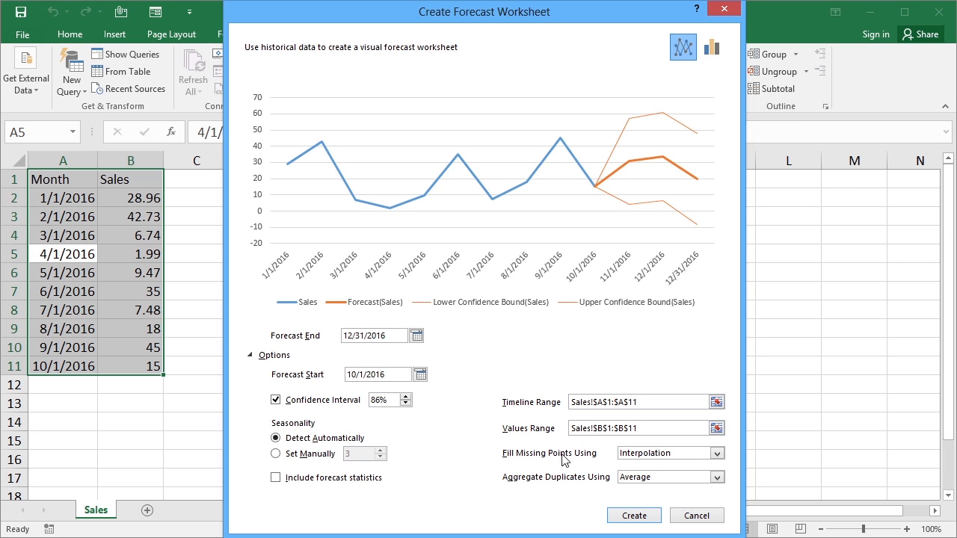
mouse_move(129, 287)
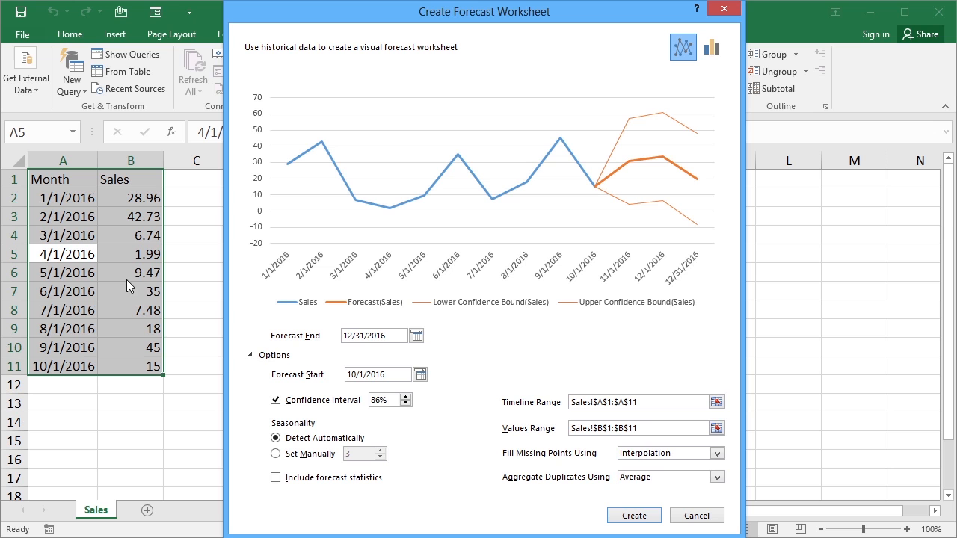
mouse_move(656, 461)
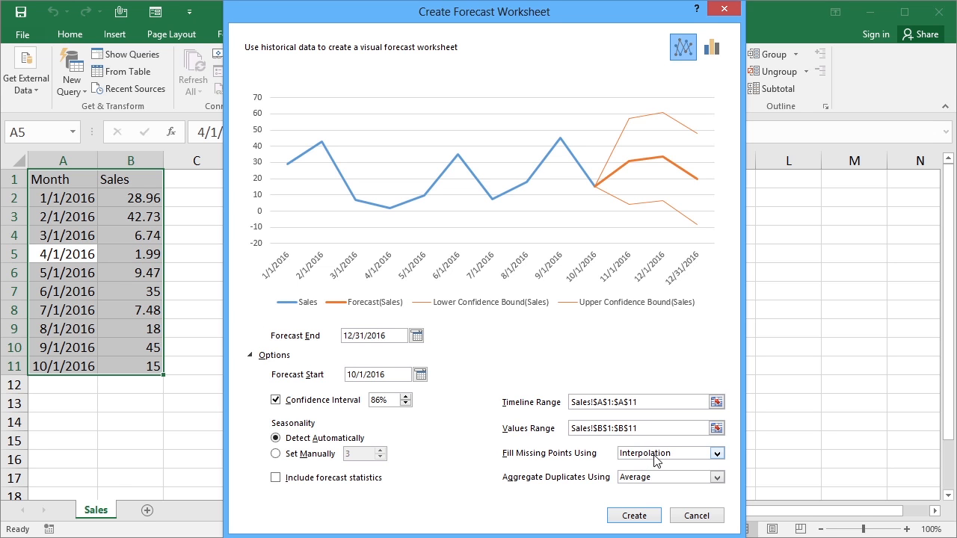
left_click(715, 453)
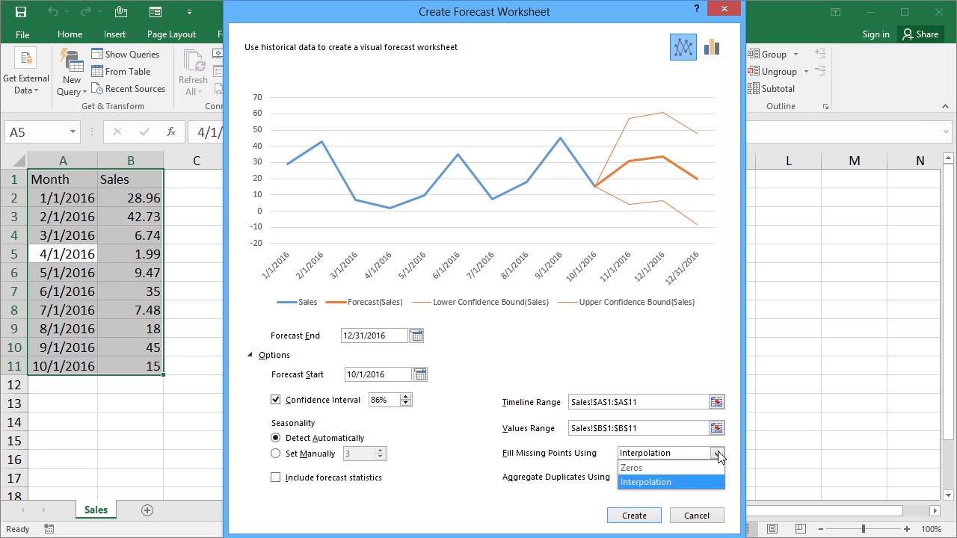
left_click(645, 481)
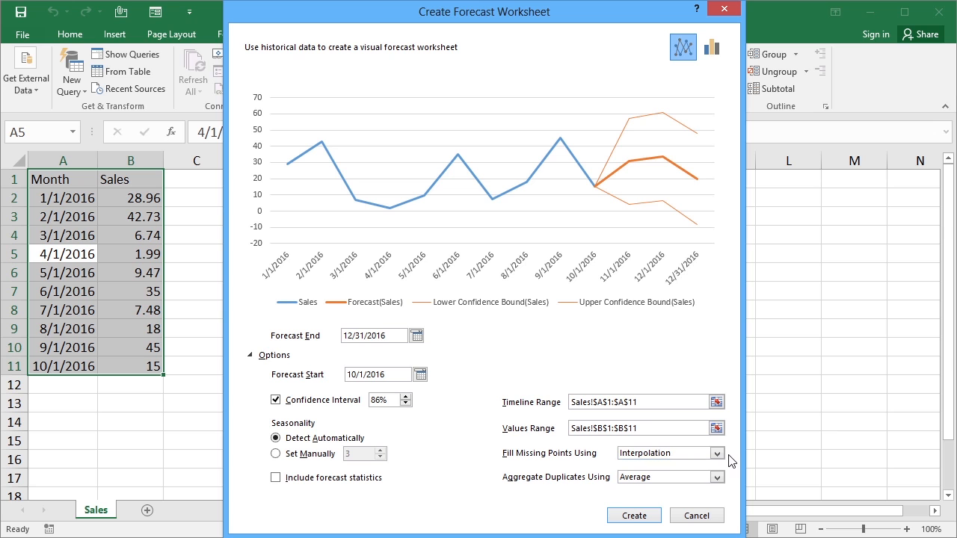
left_click(664, 453)
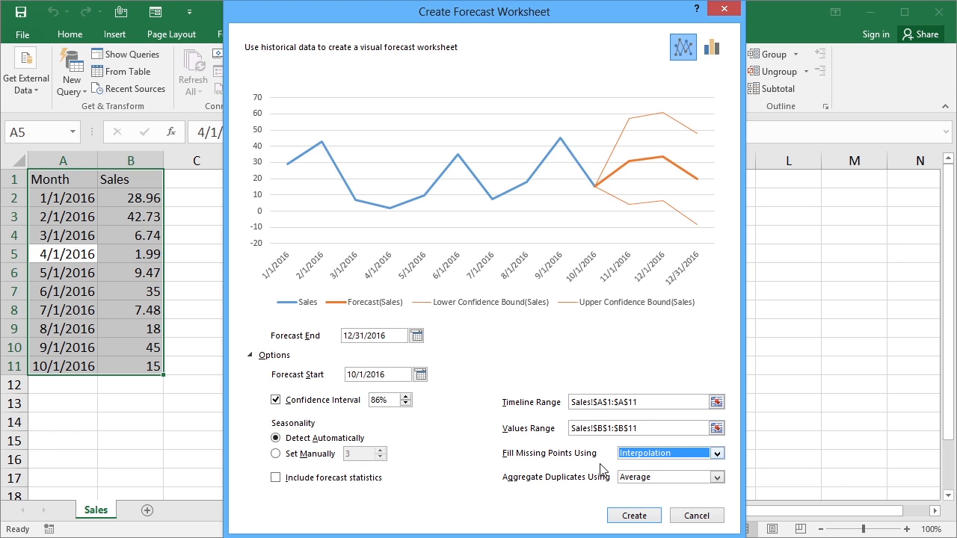
mouse_move(574, 488)
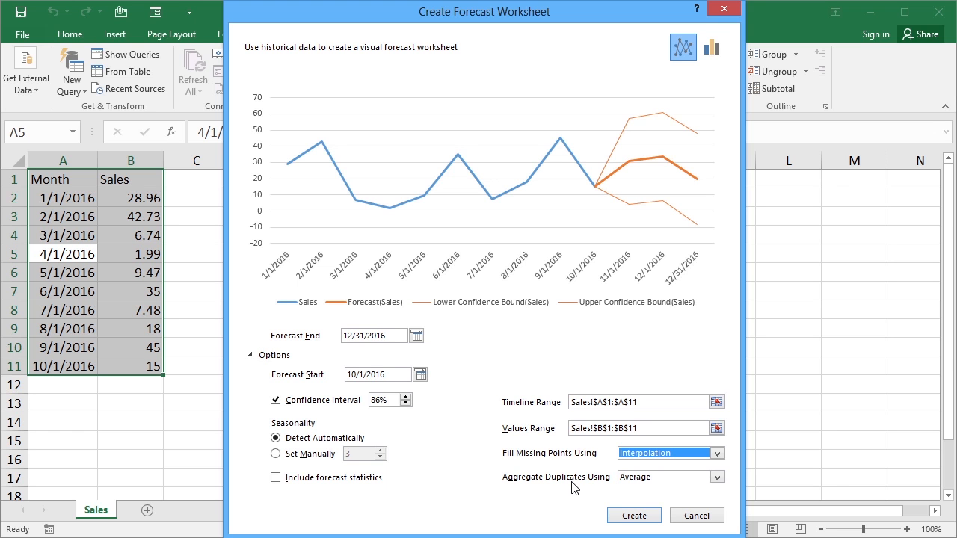
mouse_move(617, 501)
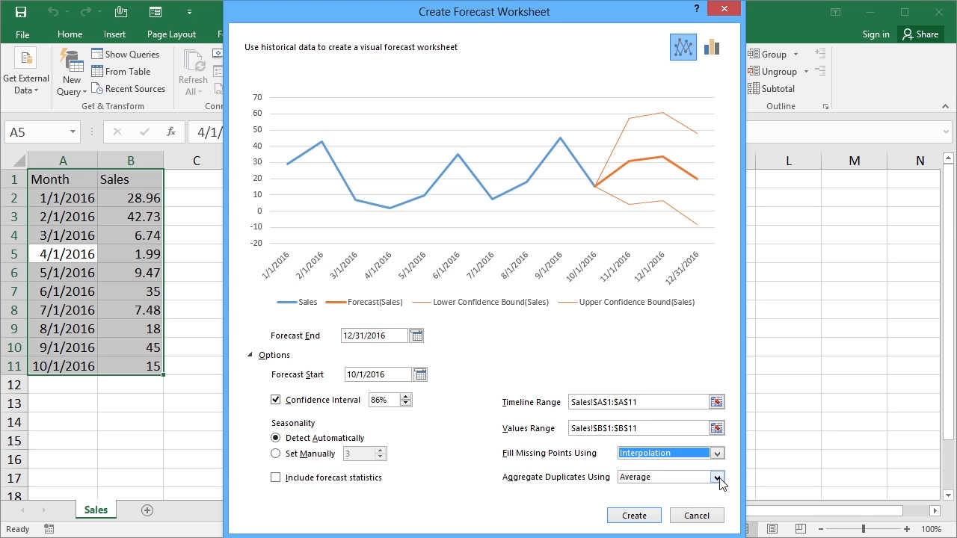
left_click(717, 477)
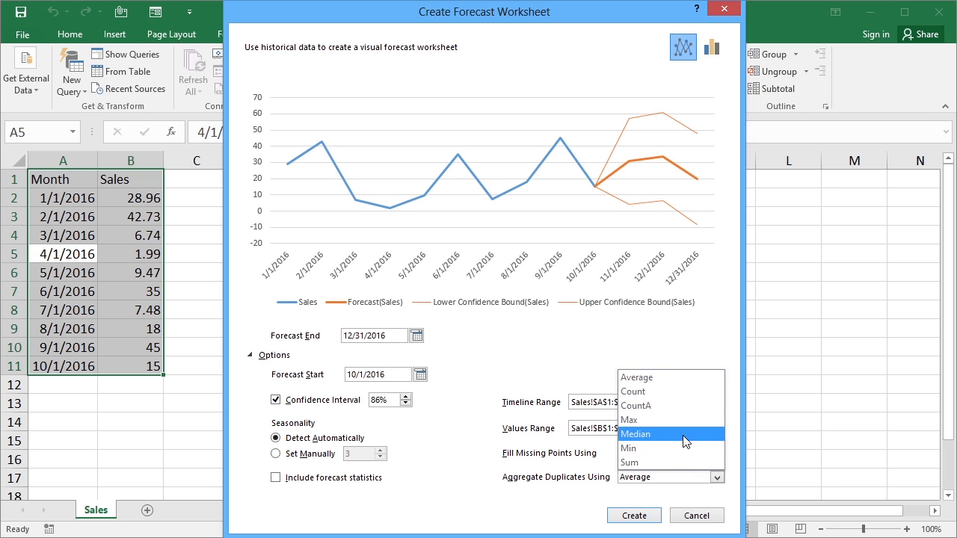
mouse_move(682, 419)
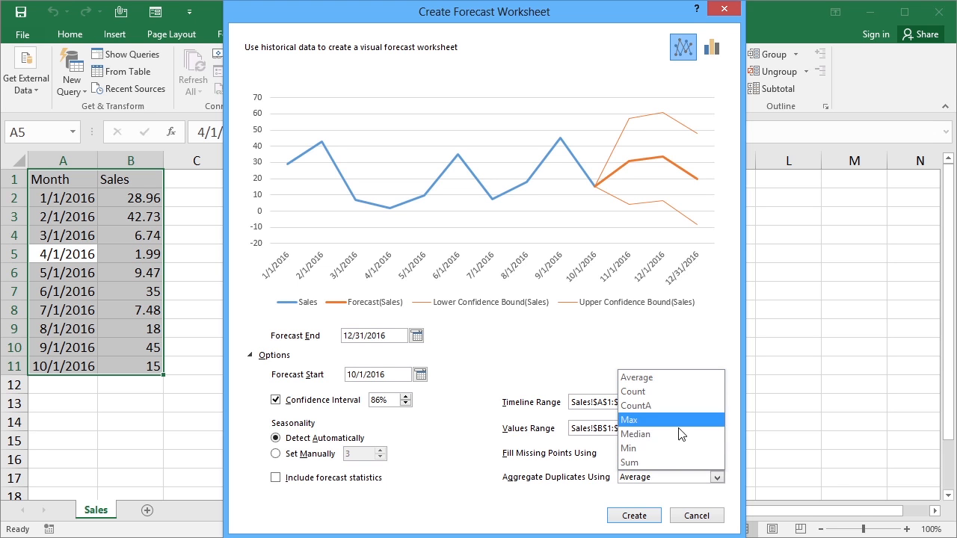
mouse_move(670, 462)
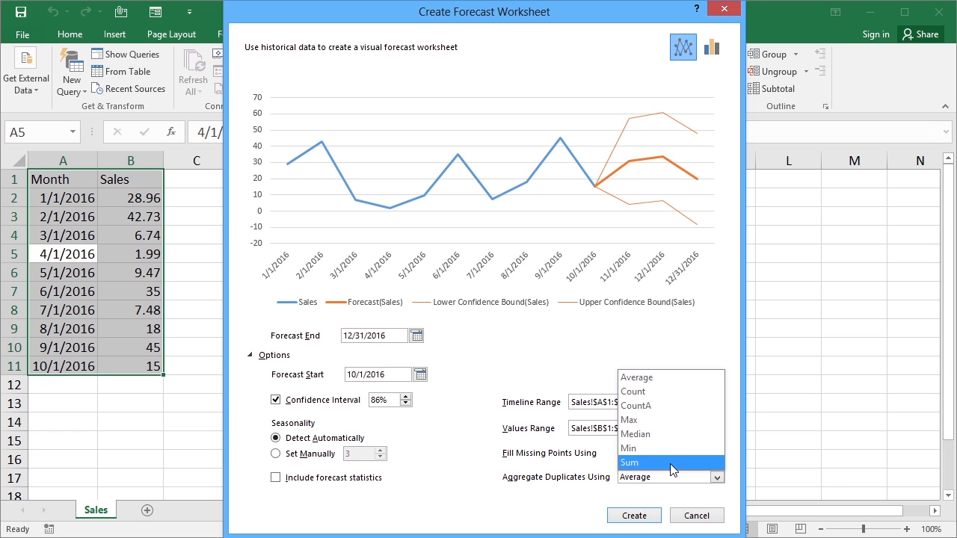
mouse_move(616, 478)
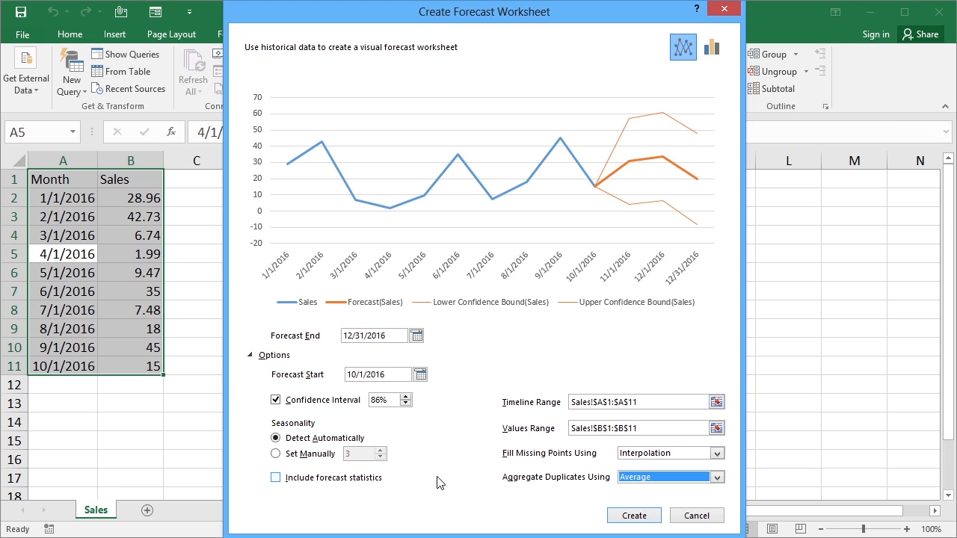
mouse_move(547, 379)
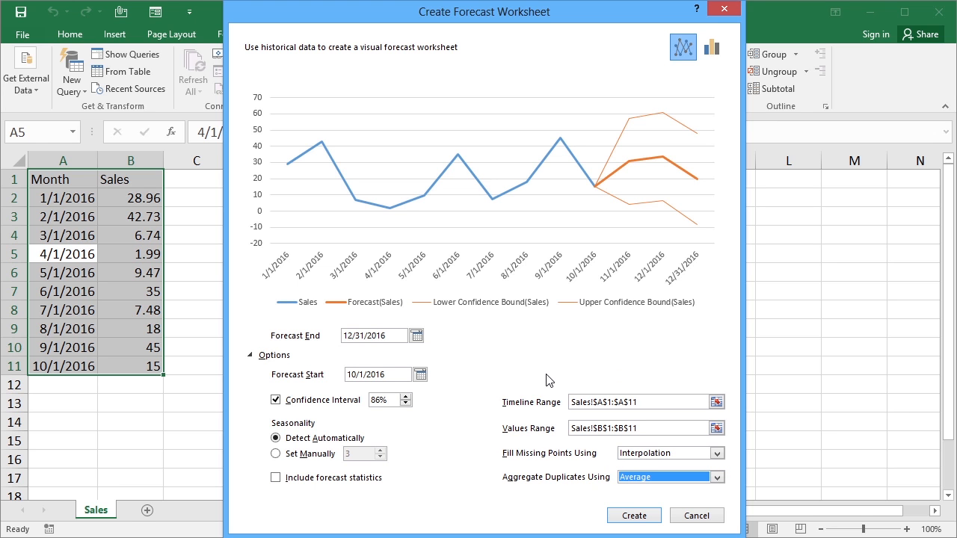
mouse_move(542, 377)
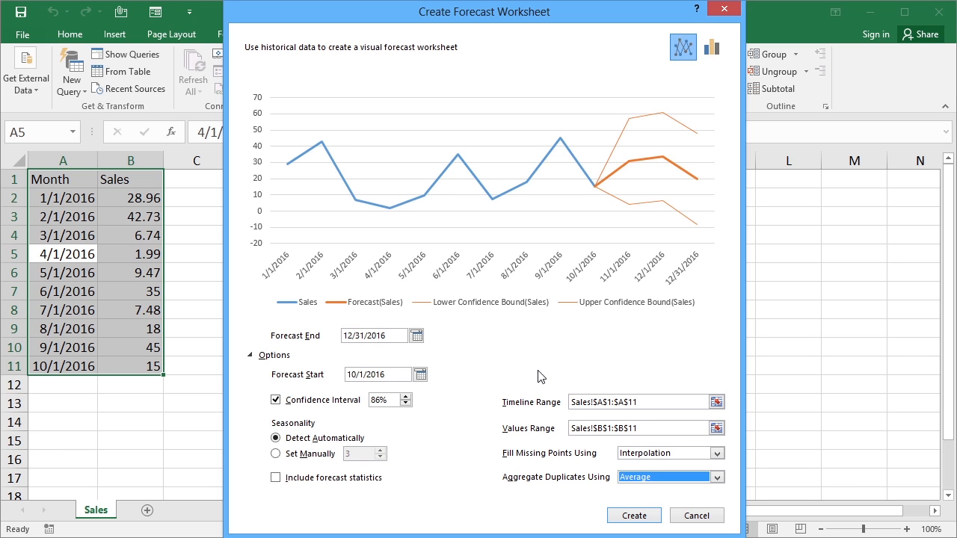
mouse_move(387, 424)
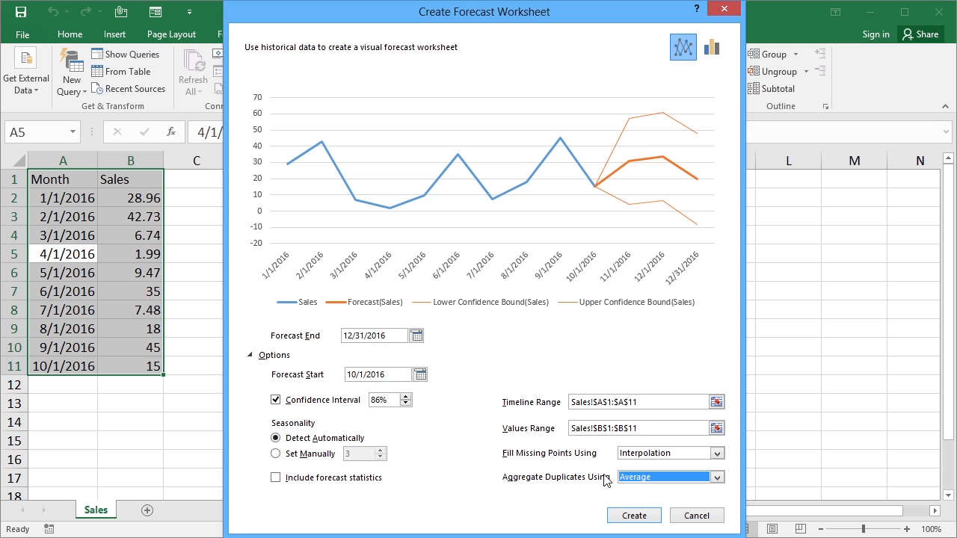
mouse_move(571, 469)
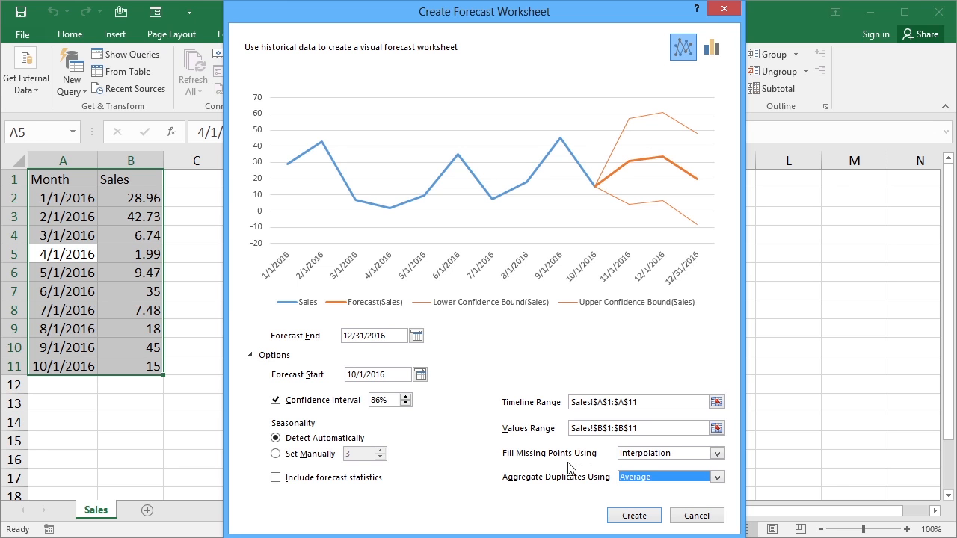
mouse_move(419, 403)
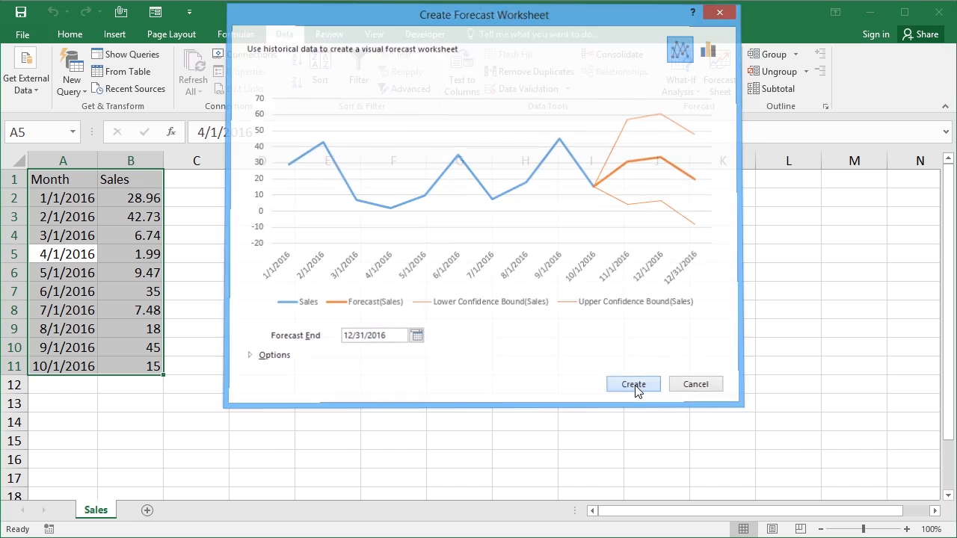
Create the forecast worksheet and dismiss the Forecast Sheet tip.
left_click(632, 383)
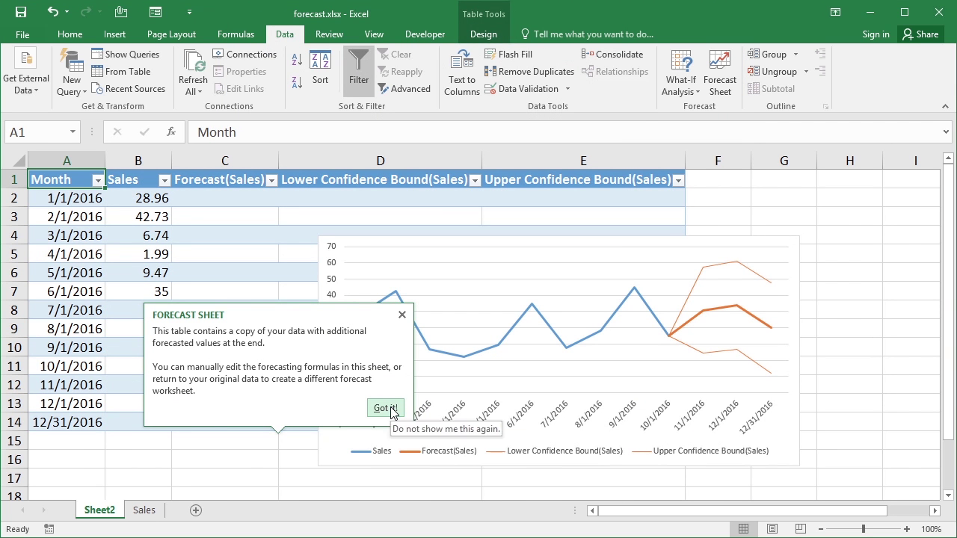
left_click(386, 408)
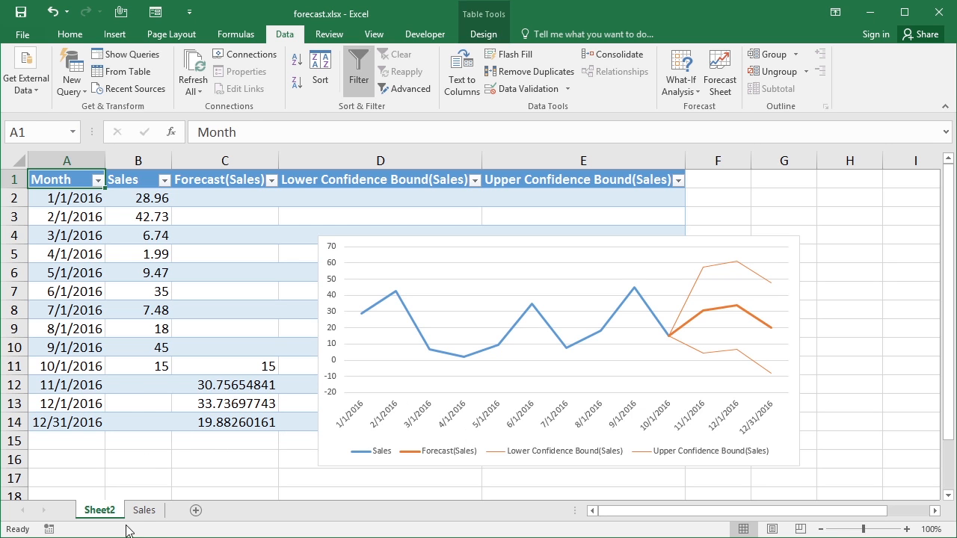
left_click(144, 510)
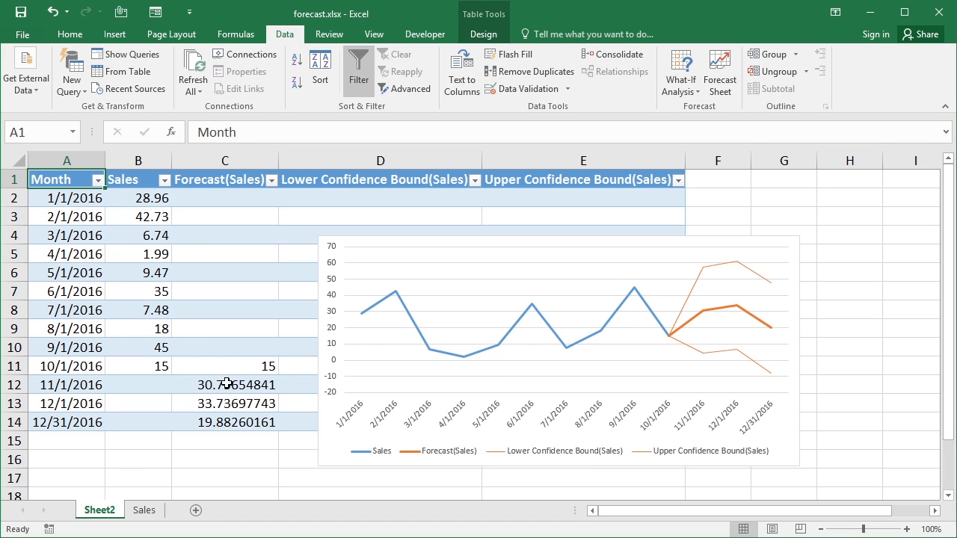
mouse_move(277, 347)
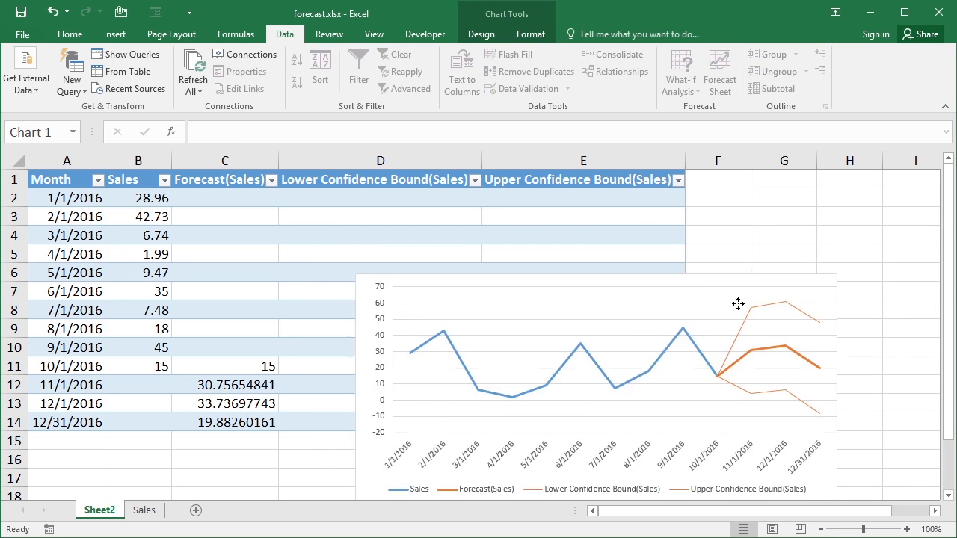
Drag the chart aside to view the bound values in columns D and E, then back.
left_click_drag(739, 305, 856, 269)
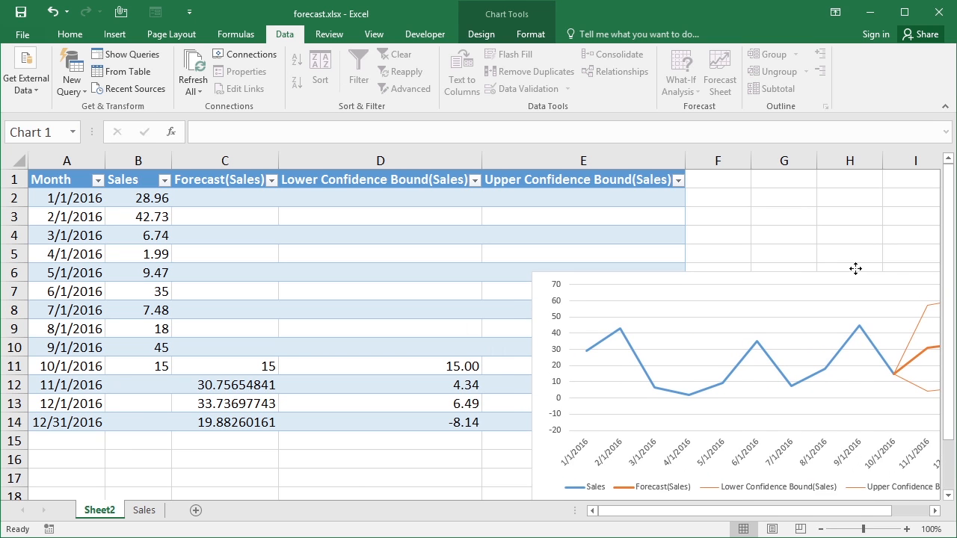
left_click_drag(755, 373, 523, 314)
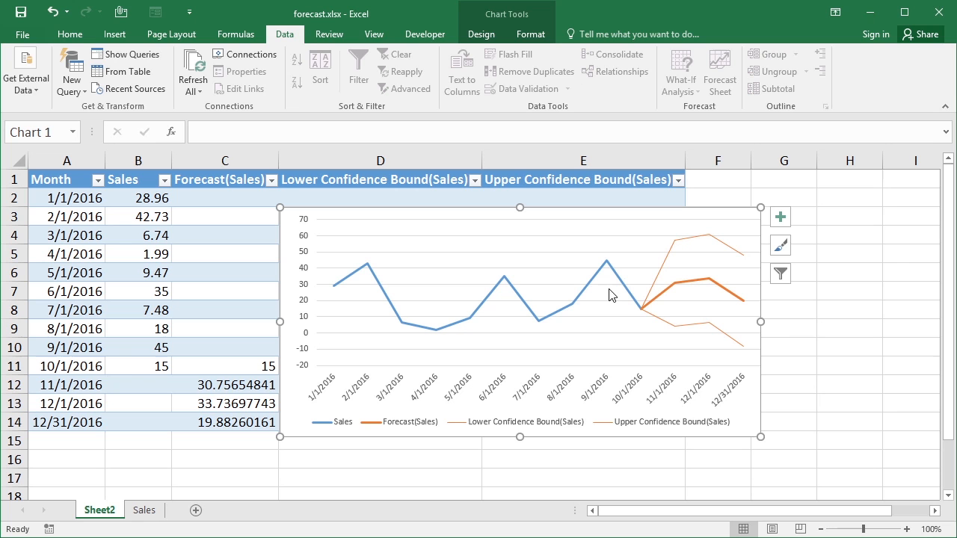
mouse_move(724, 292)
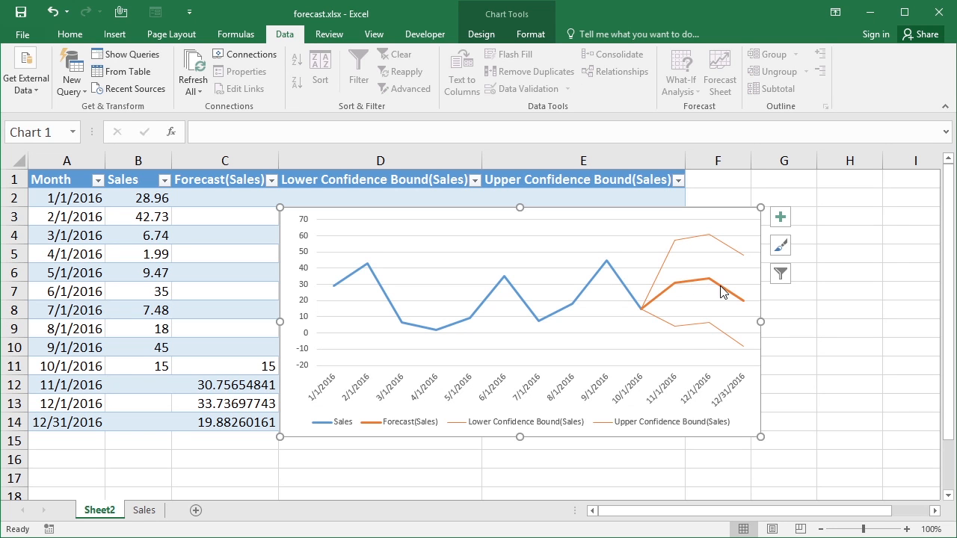
mouse_move(646, 314)
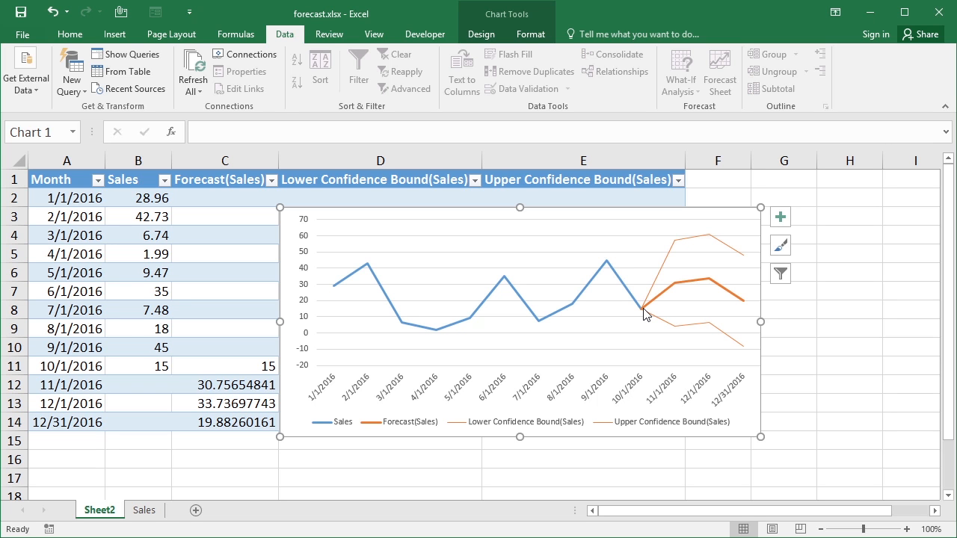
mouse_move(626, 316)
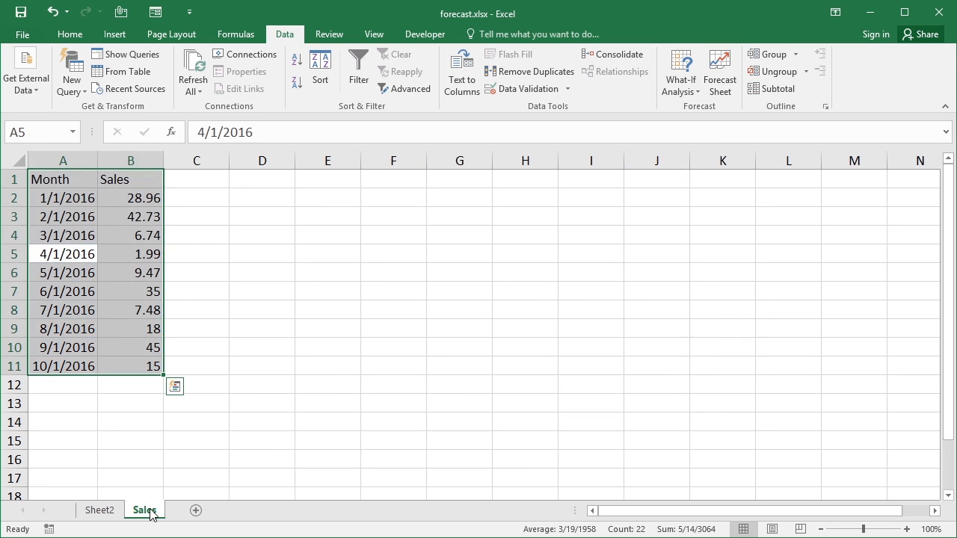
Start a new Forecast Sheet from Sales with Forecast End set to 12/31/2017.
left_click(63, 310)
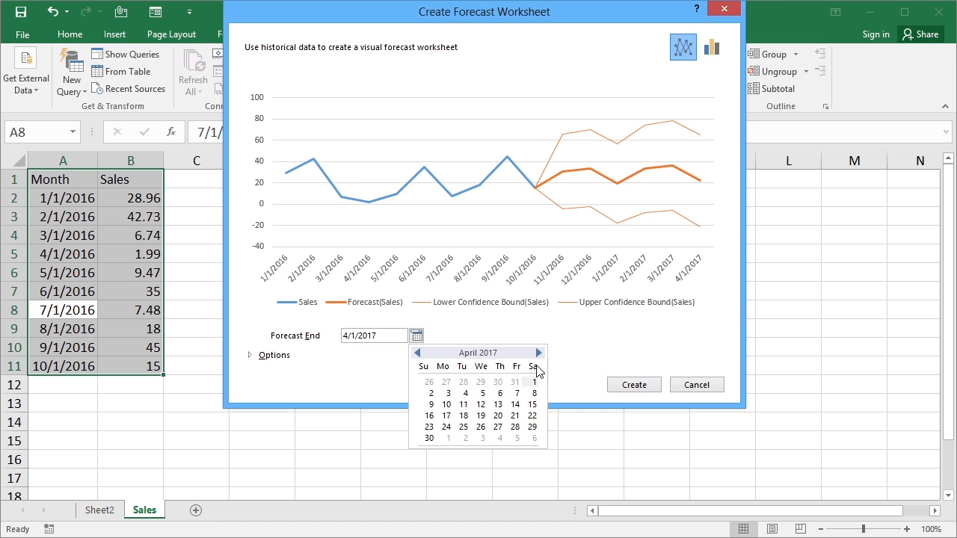
left_click(539, 353)
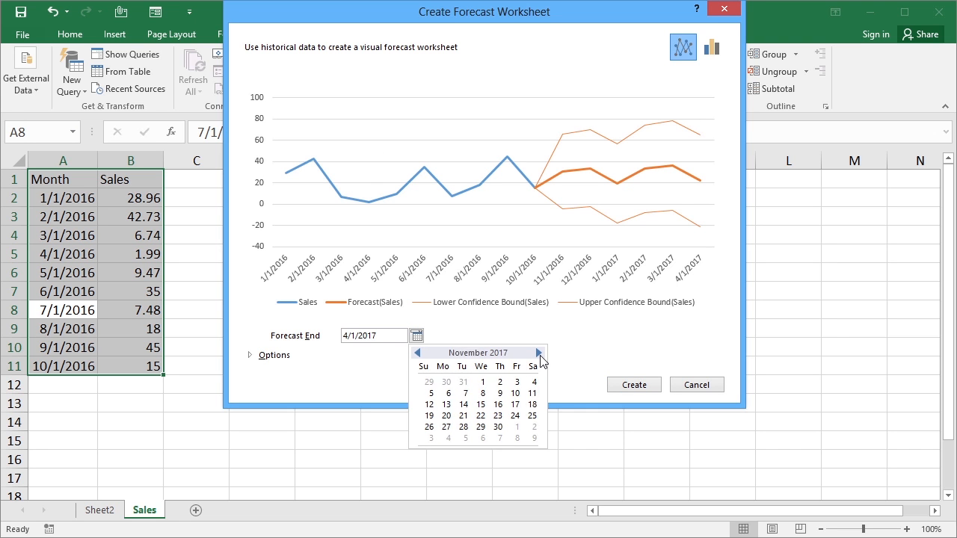
left_click(538, 353)
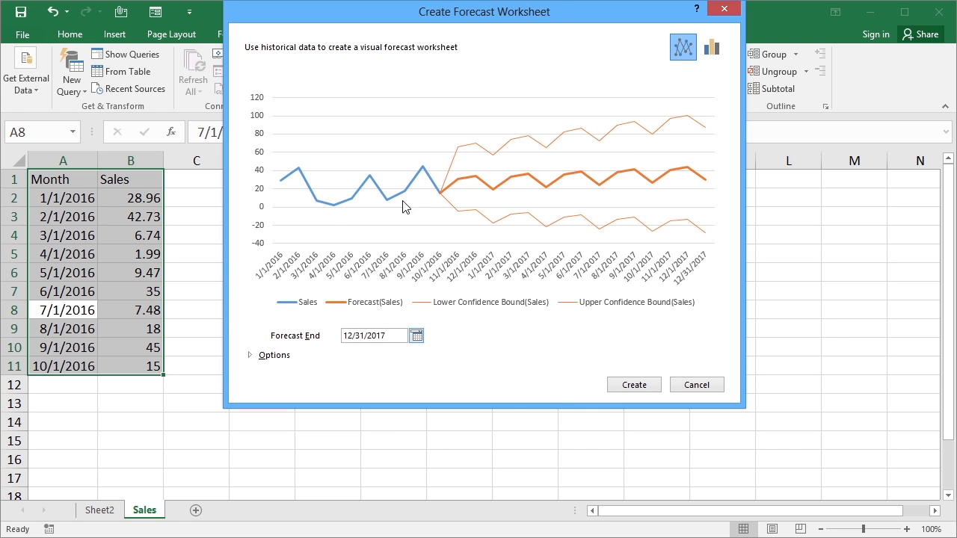
mouse_move(451, 186)
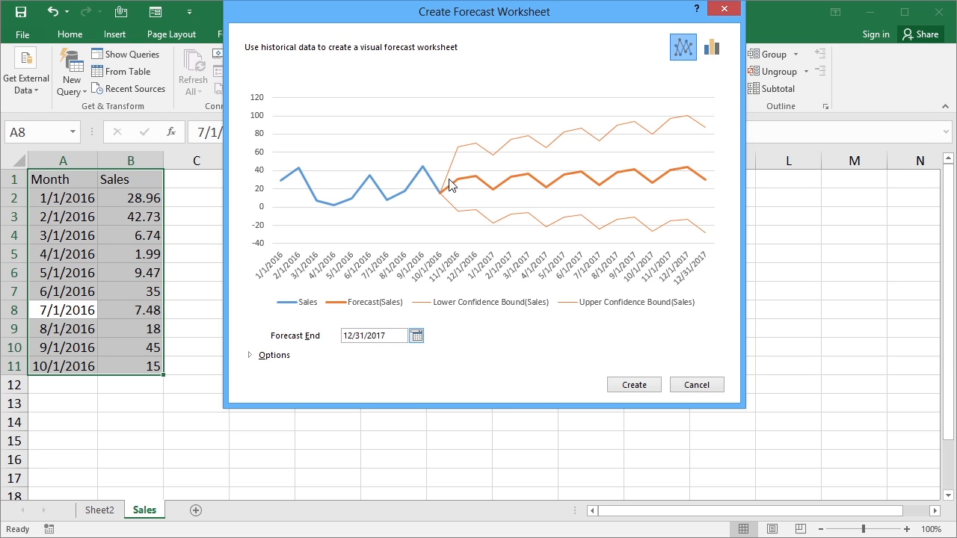
mouse_move(443, 186)
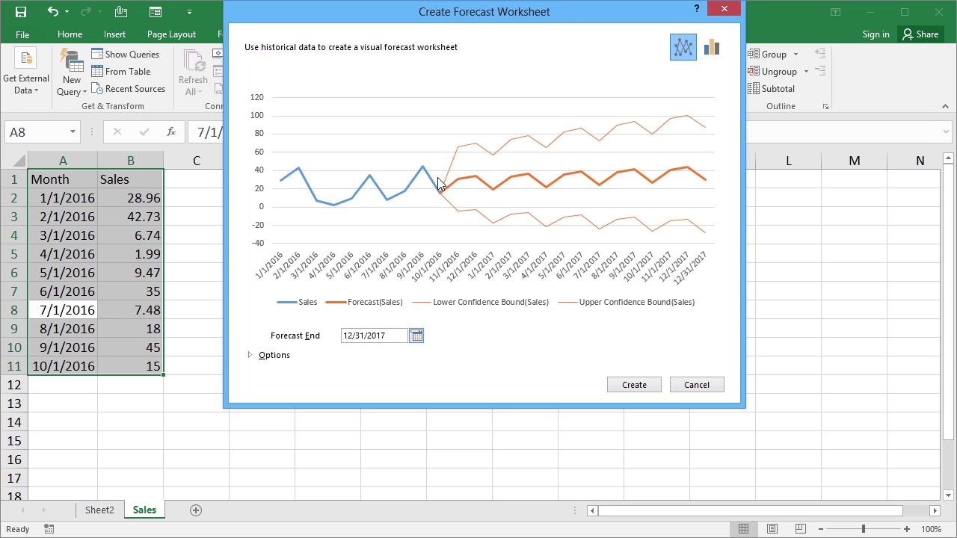
mouse_move(479, 185)
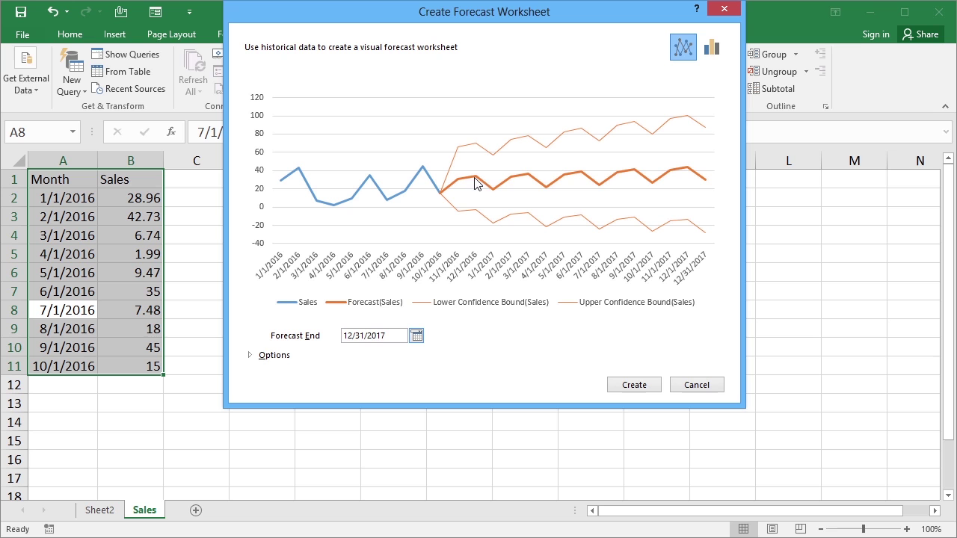
mouse_move(693, 178)
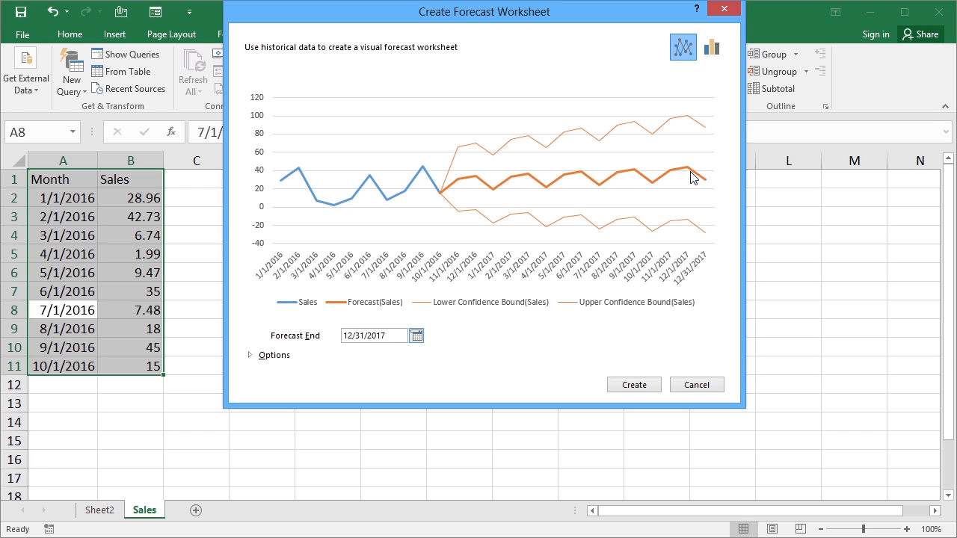